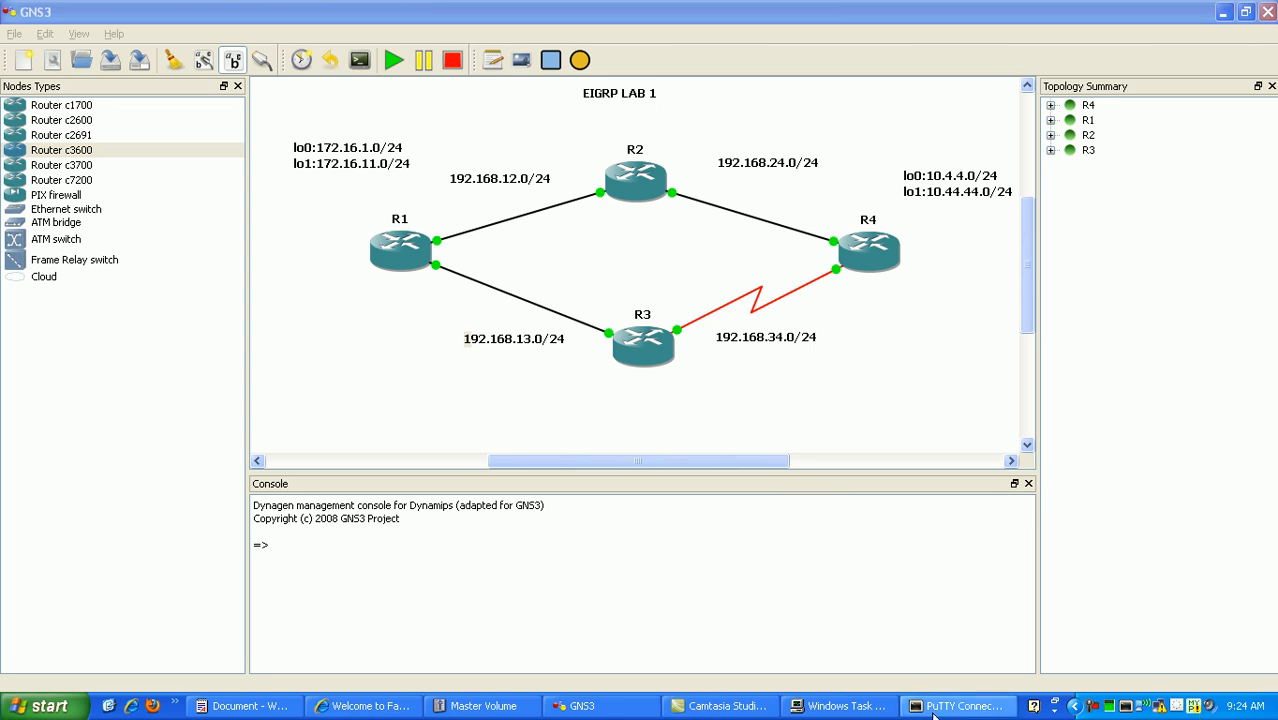
# Review each router's links in the topology summary, then bring up R3's console with its s1/0 and fa0/0 addresses
pyautogui.click(957, 705)
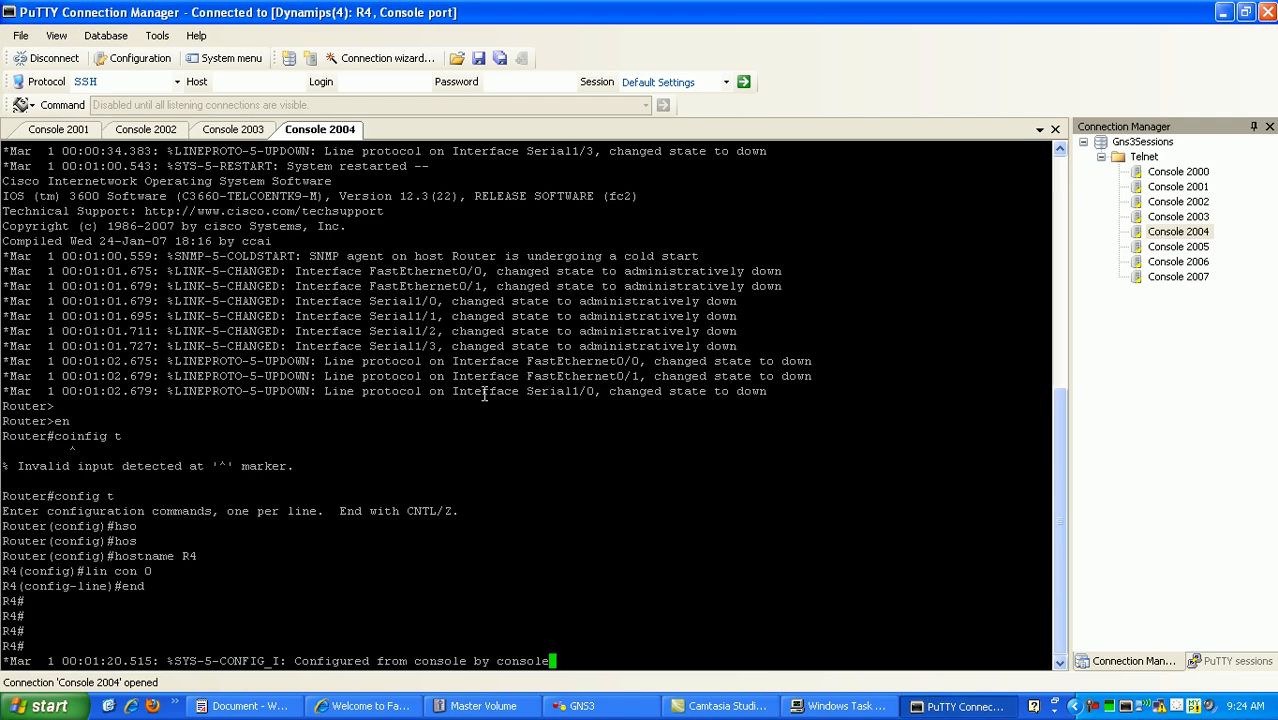
pyautogui.press('Return')
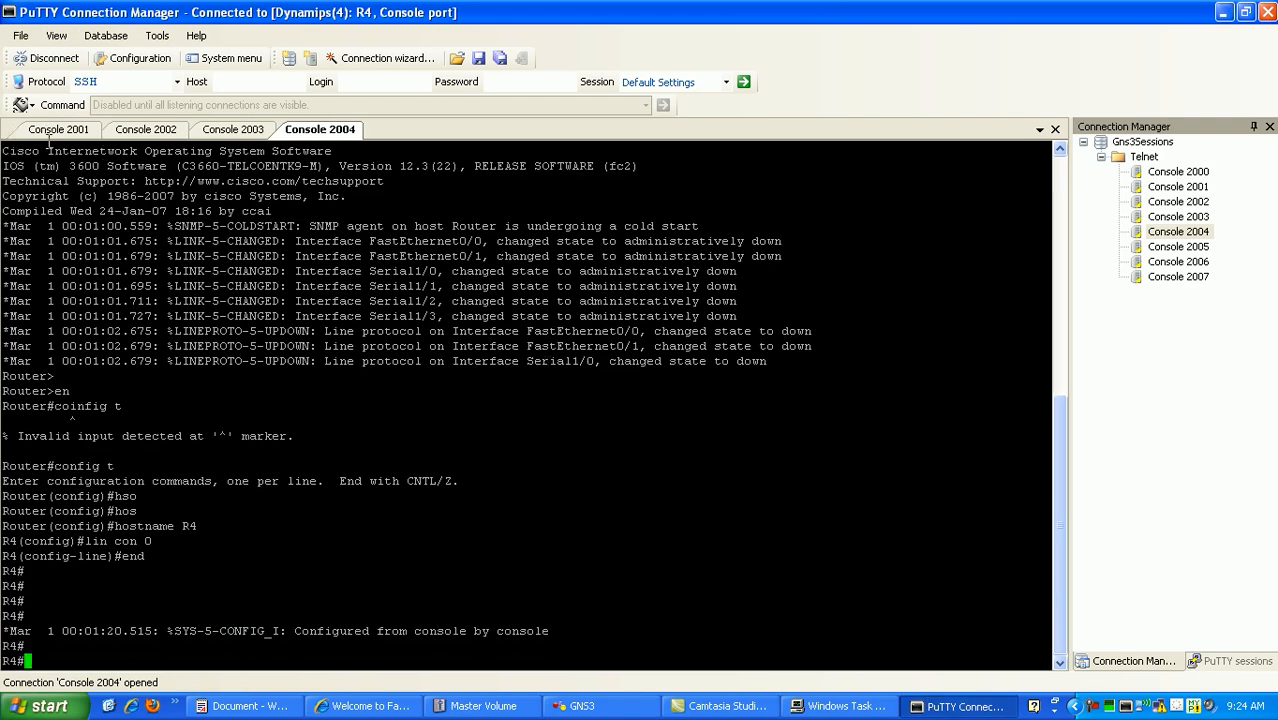
pyautogui.click(58, 129)
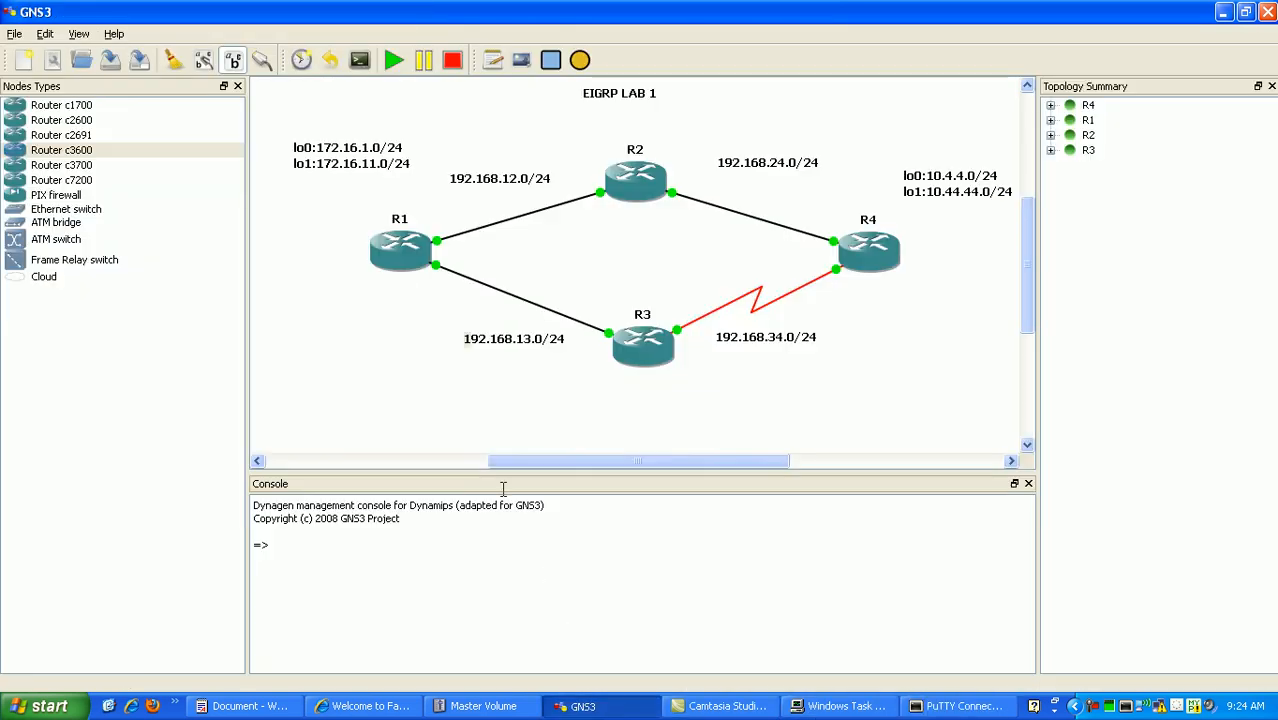
pyautogui.moveTo(365, 207)
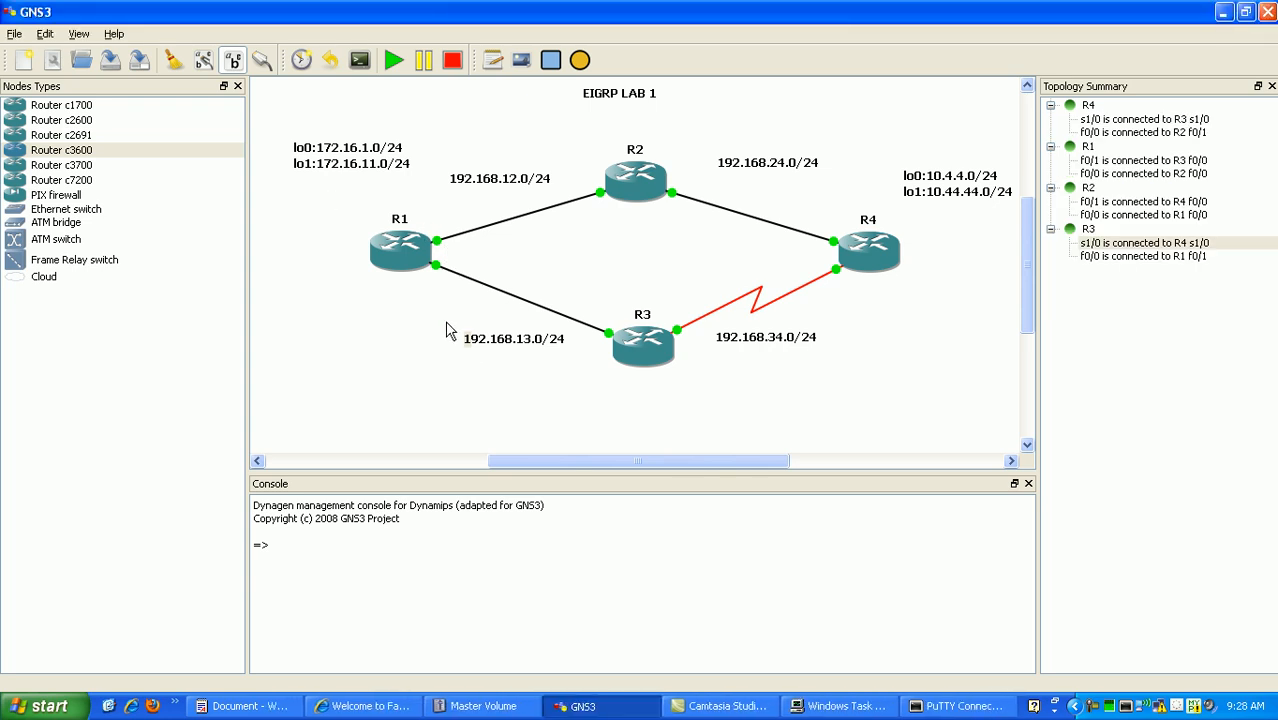
pyautogui.click(957, 706)
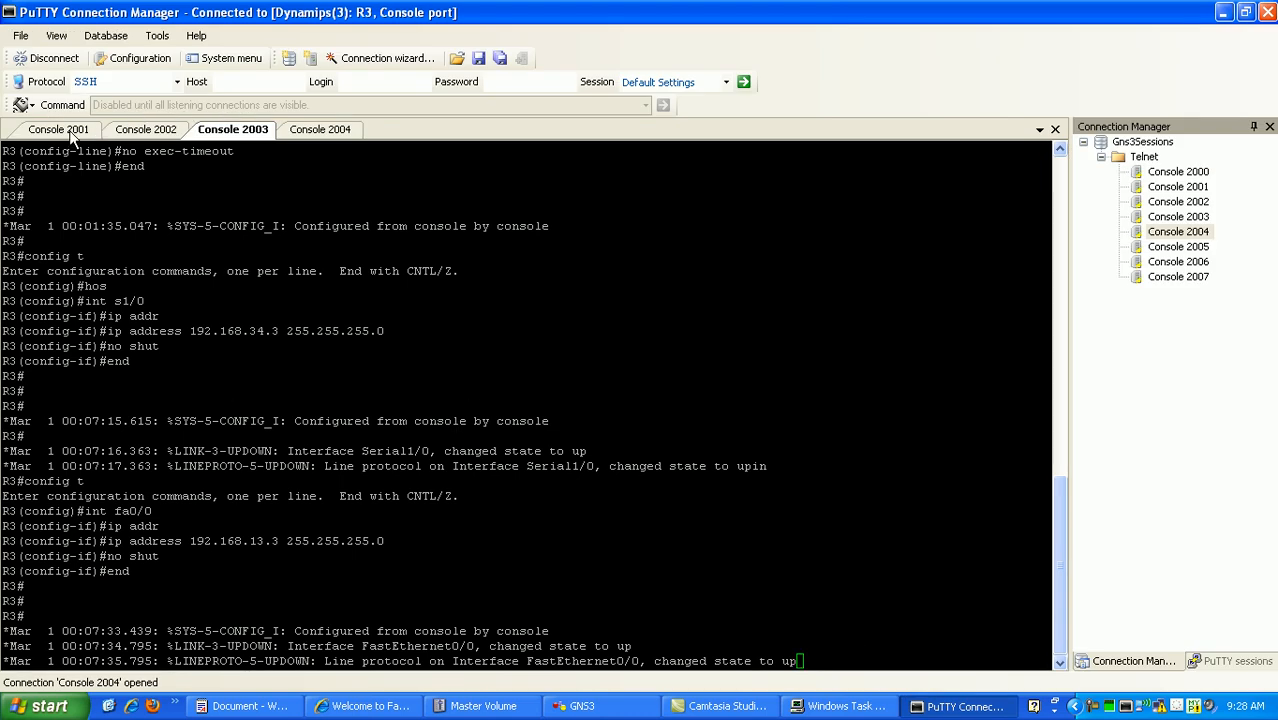
# Set R1 loopbacks lo0 to 172.16.1.1/24 and lo1 to 172.16.11.1/24, checking the lab diagram
pyautogui.click(58, 129)
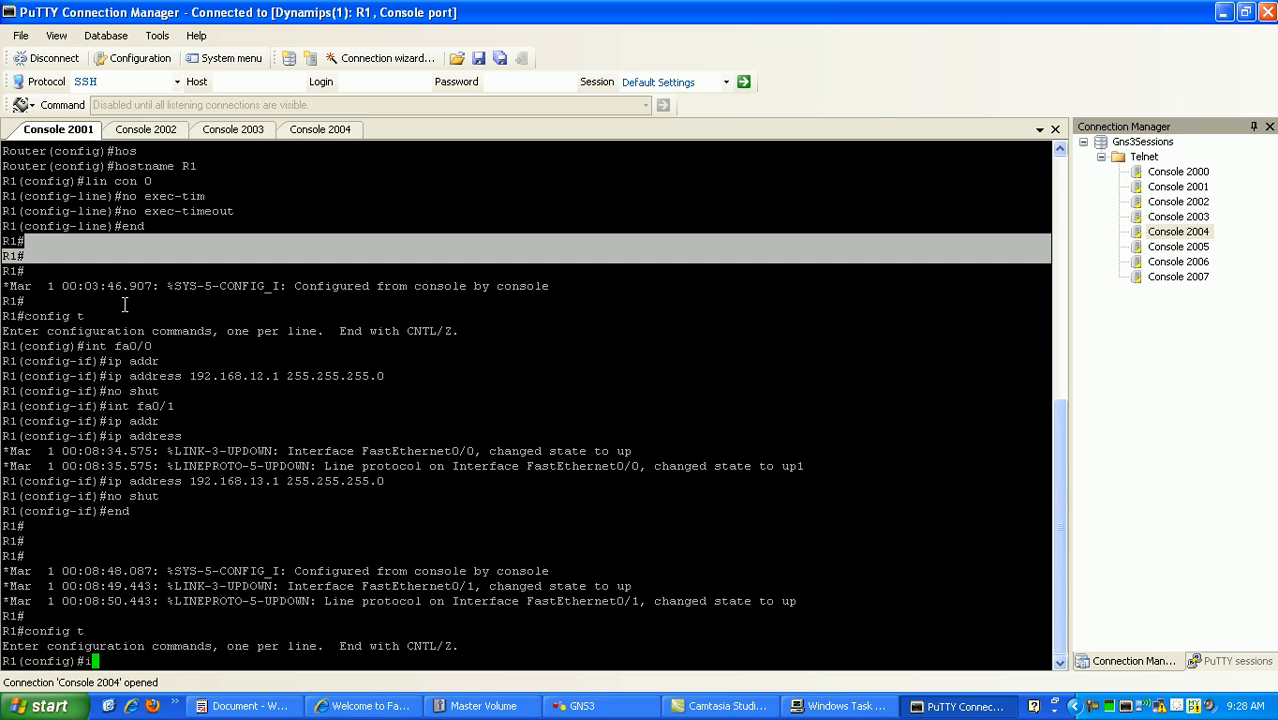
pyautogui.write('int lo0')
pyautogui.write('ip address 172.16.1.')
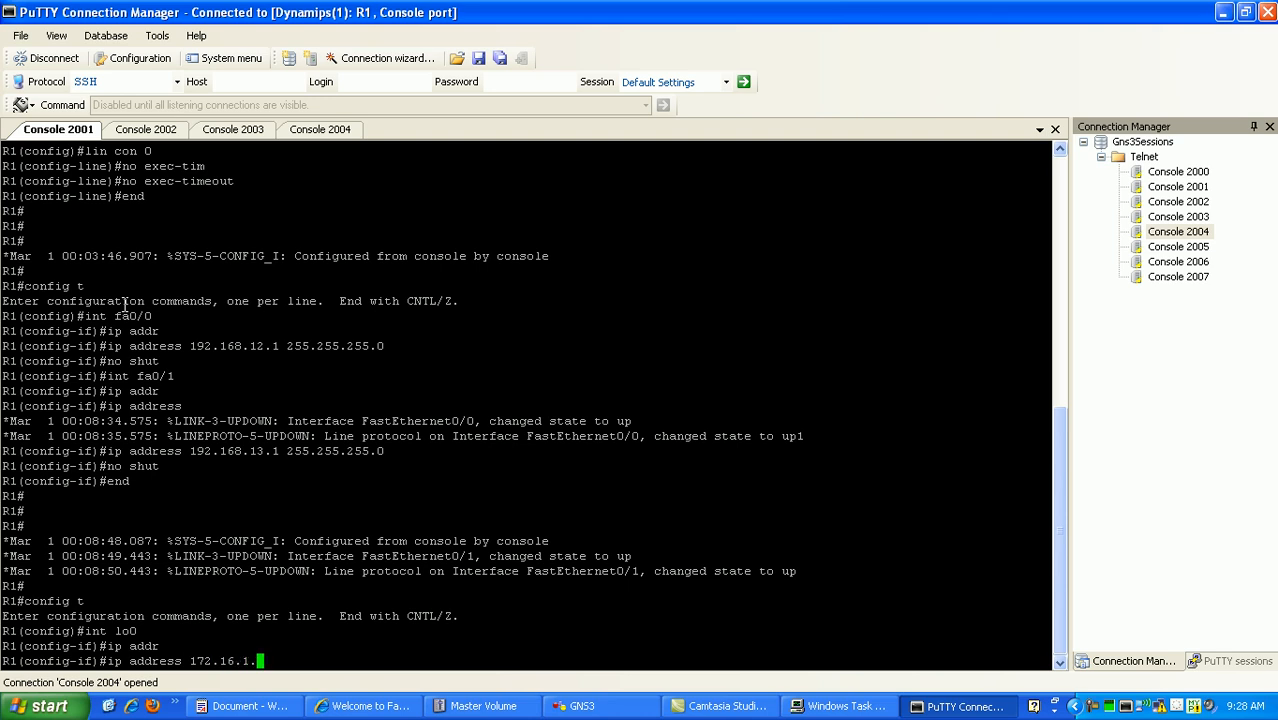
pyautogui.write('255.255.255.0')
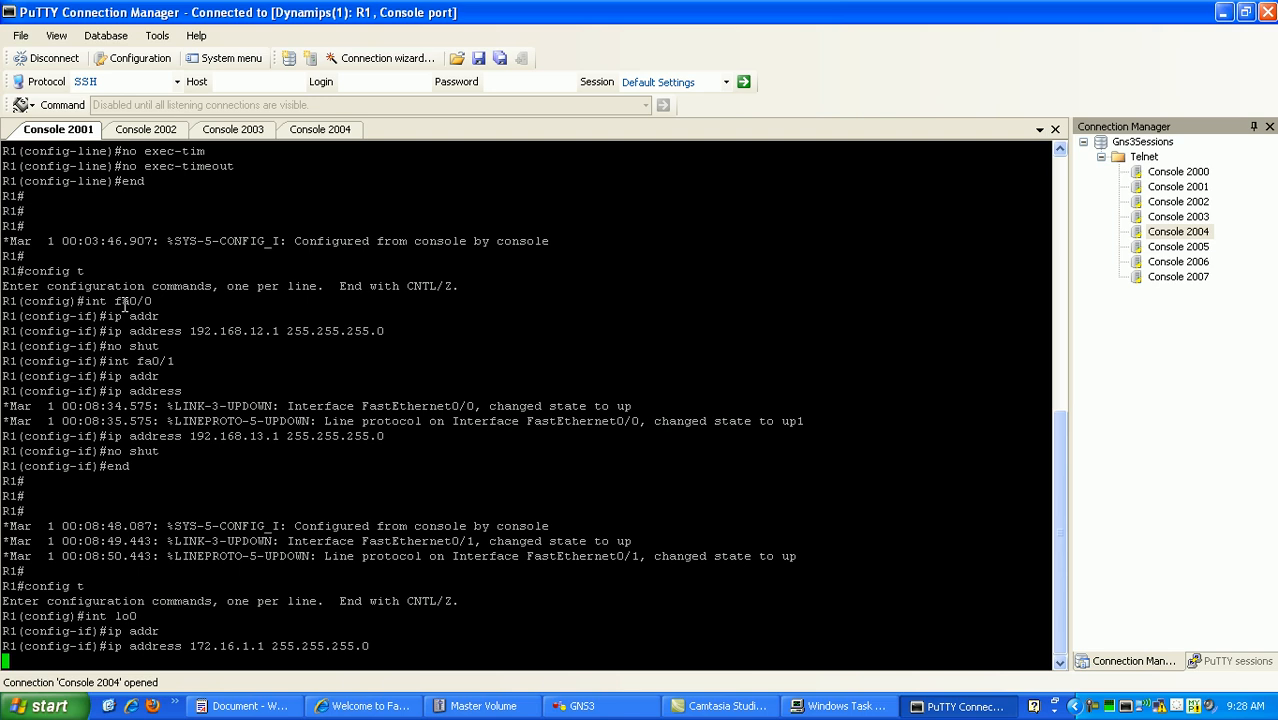
pyautogui.write('int lo1')
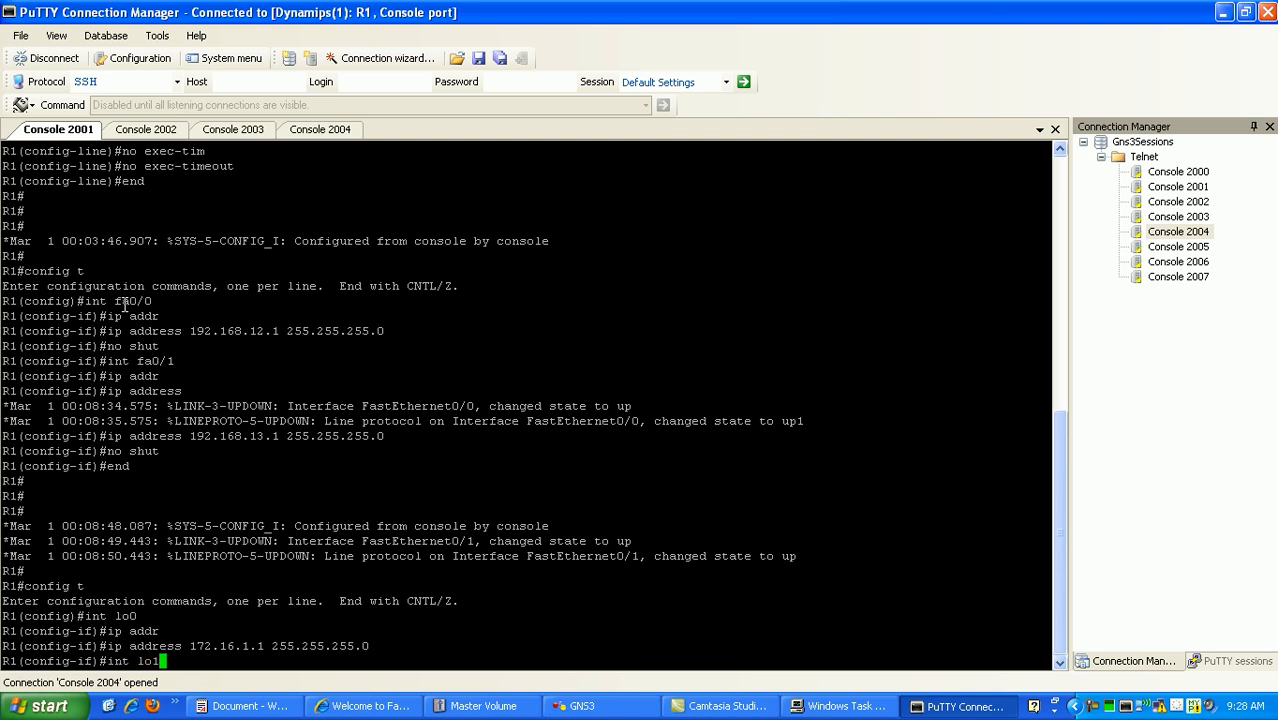
pyautogui.write('ip address')
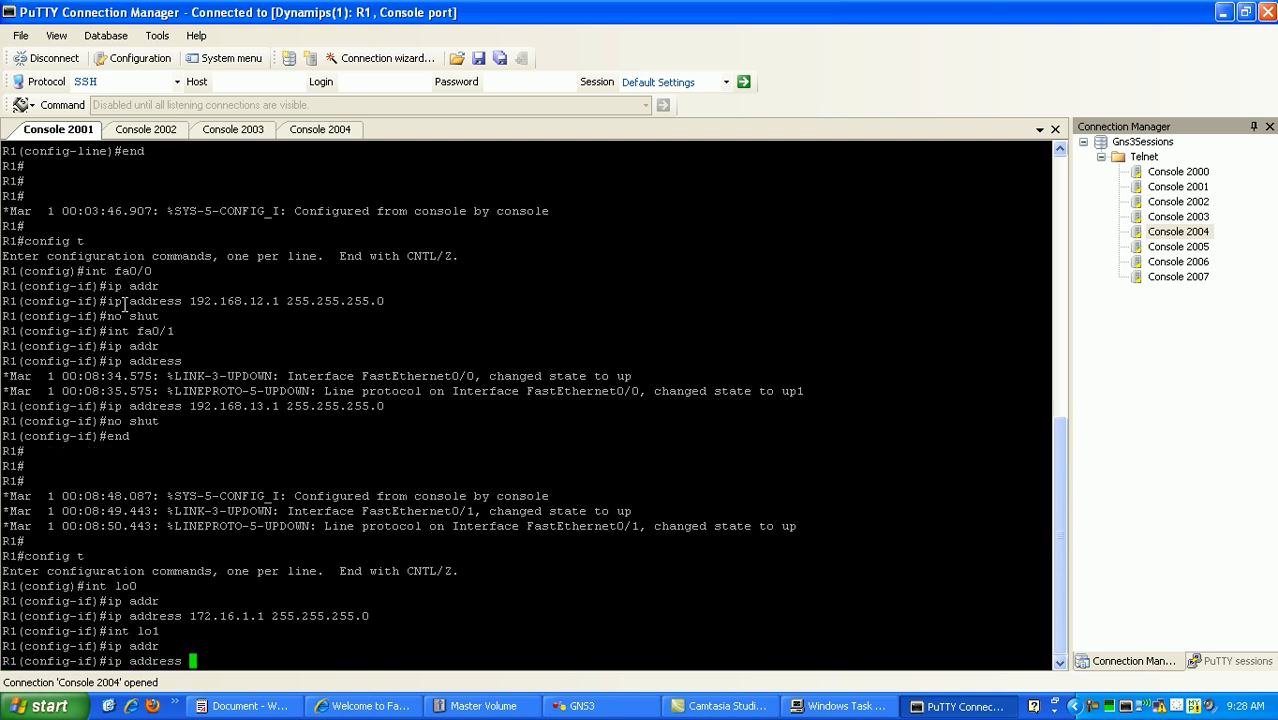
pyautogui.write('172.16.11.1')
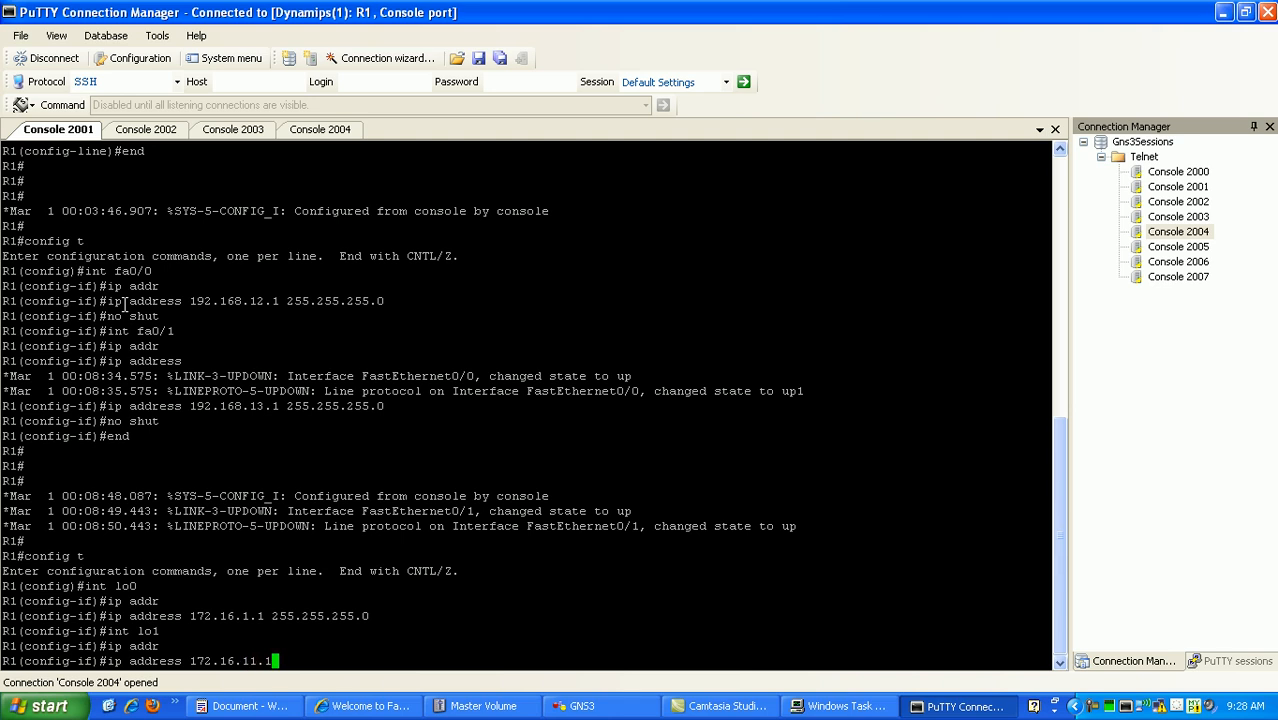
pyautogui.write('255')
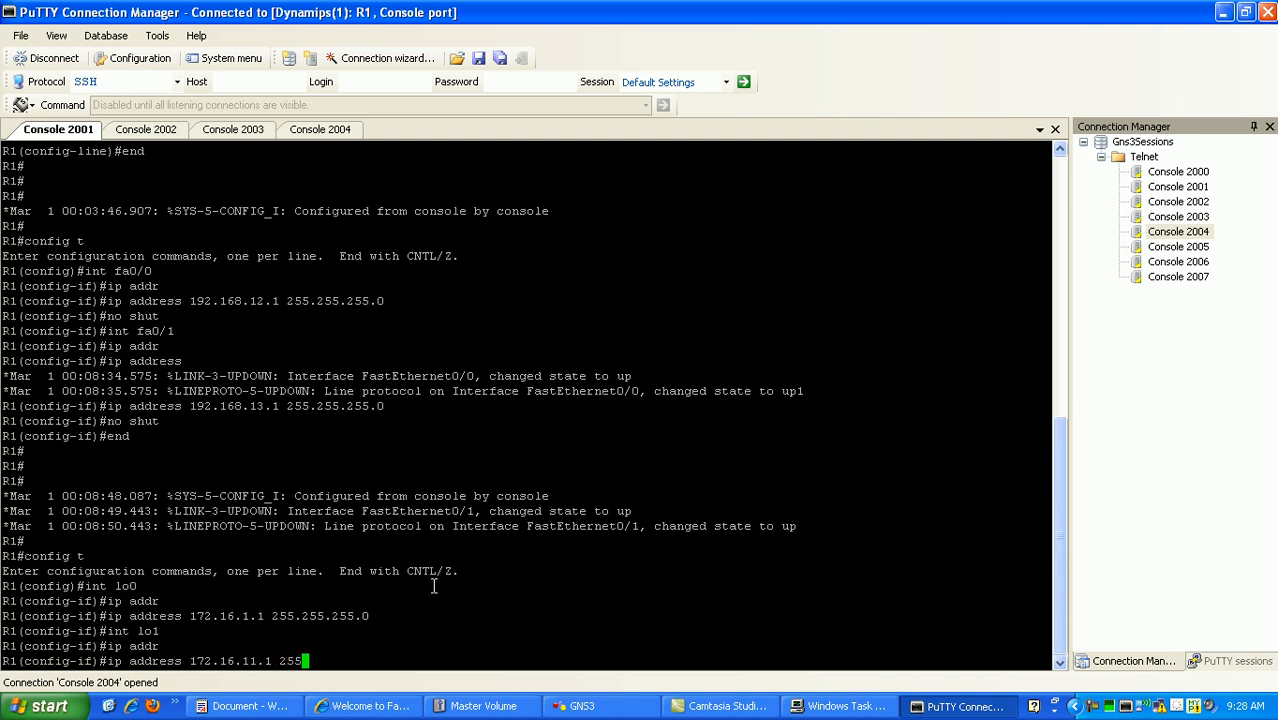
pyautogui.click(582, 706)
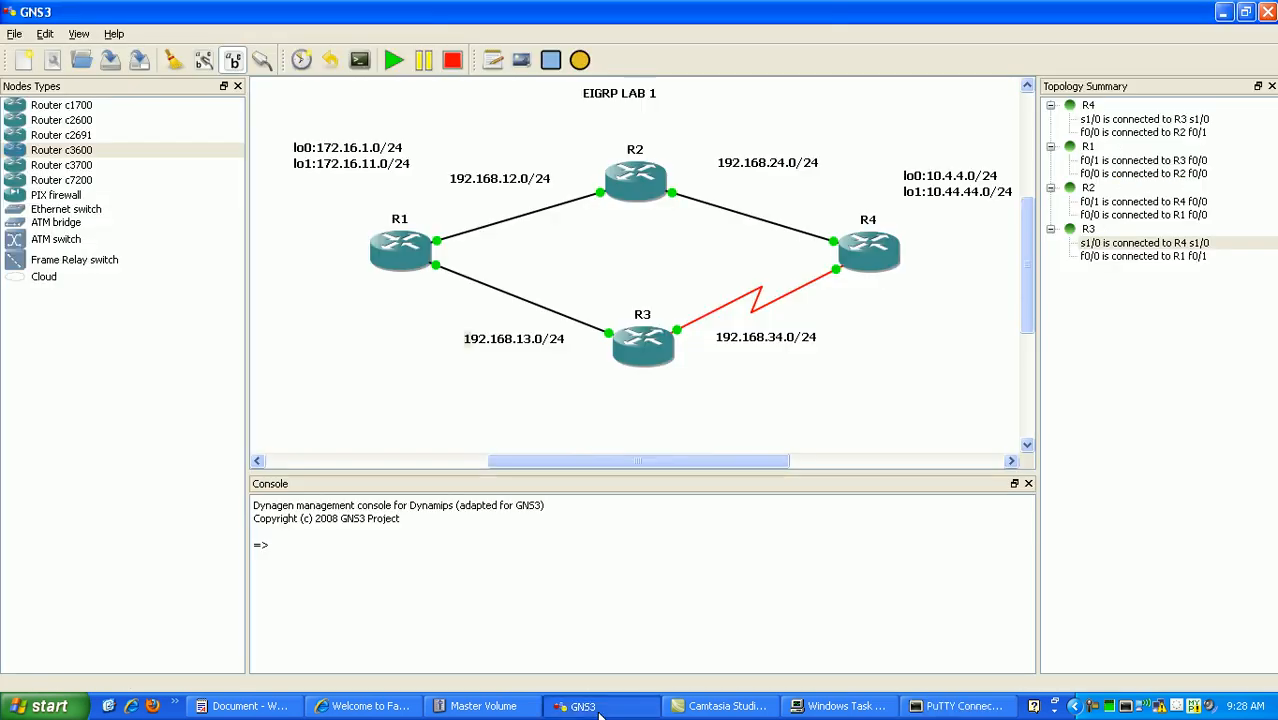
pyautogui.click(957, 706)
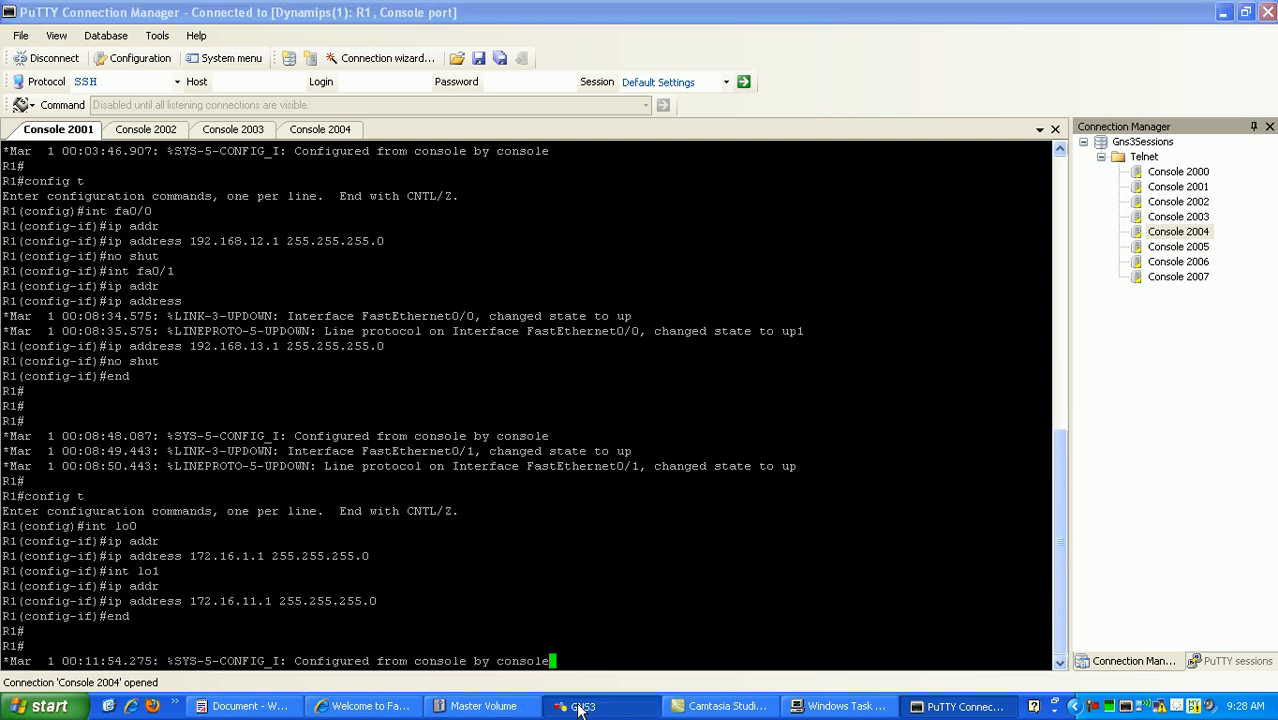
pyautogui.click(600, 706)
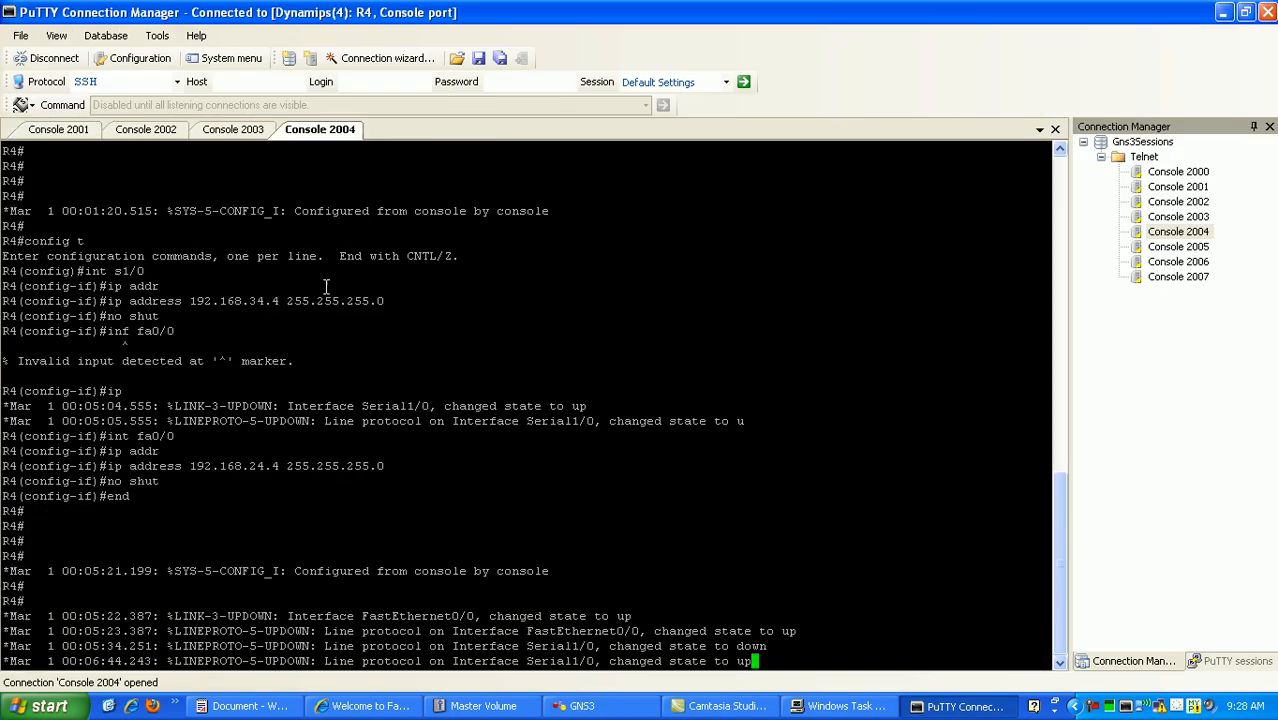
# Enter config mode on R4 and set lo0 to 10.4.4.4 255.255.255.0
pyautogui.write('config t')
pyautogui.write('int lo0')
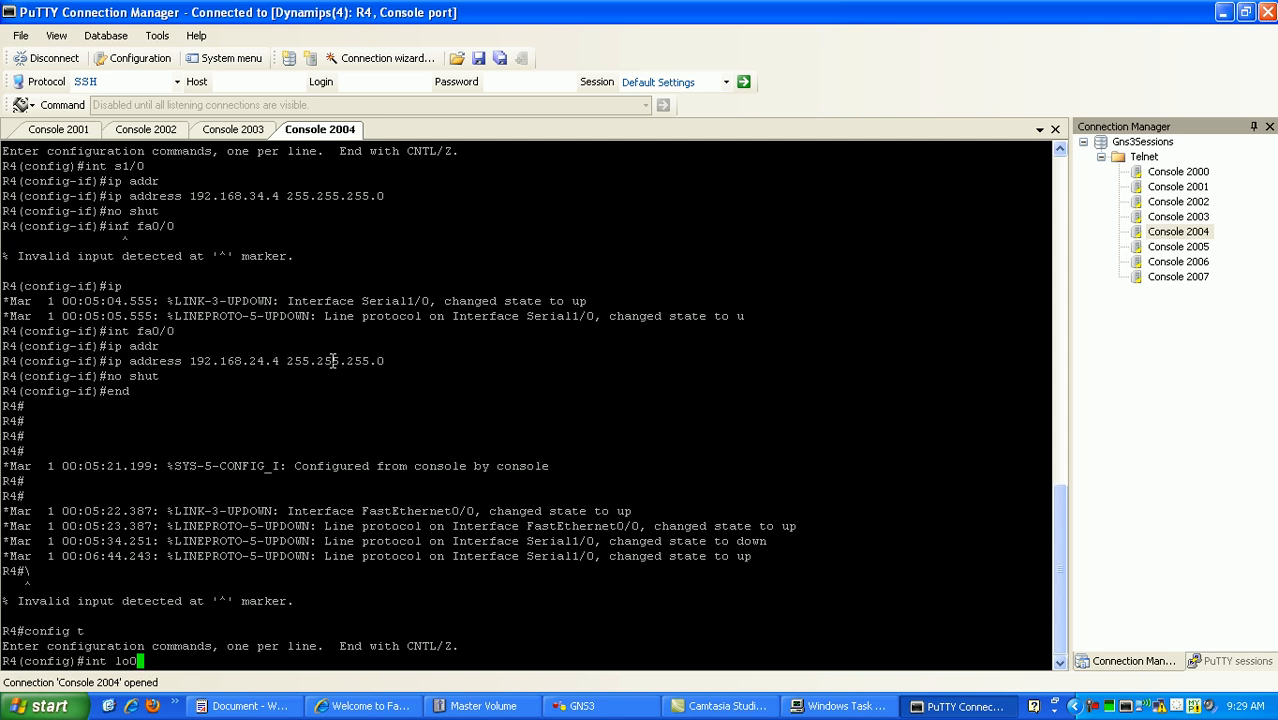
pyautogui.write('ip address')
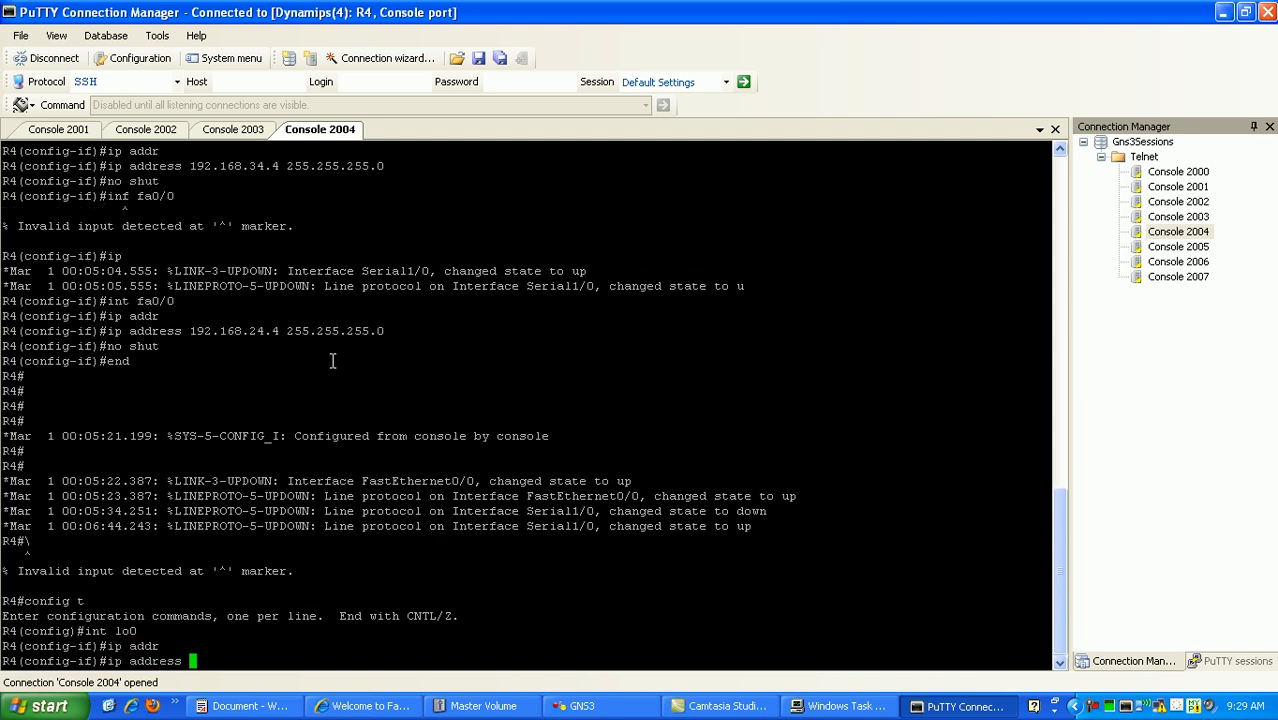
pyautogui.write('10.4')
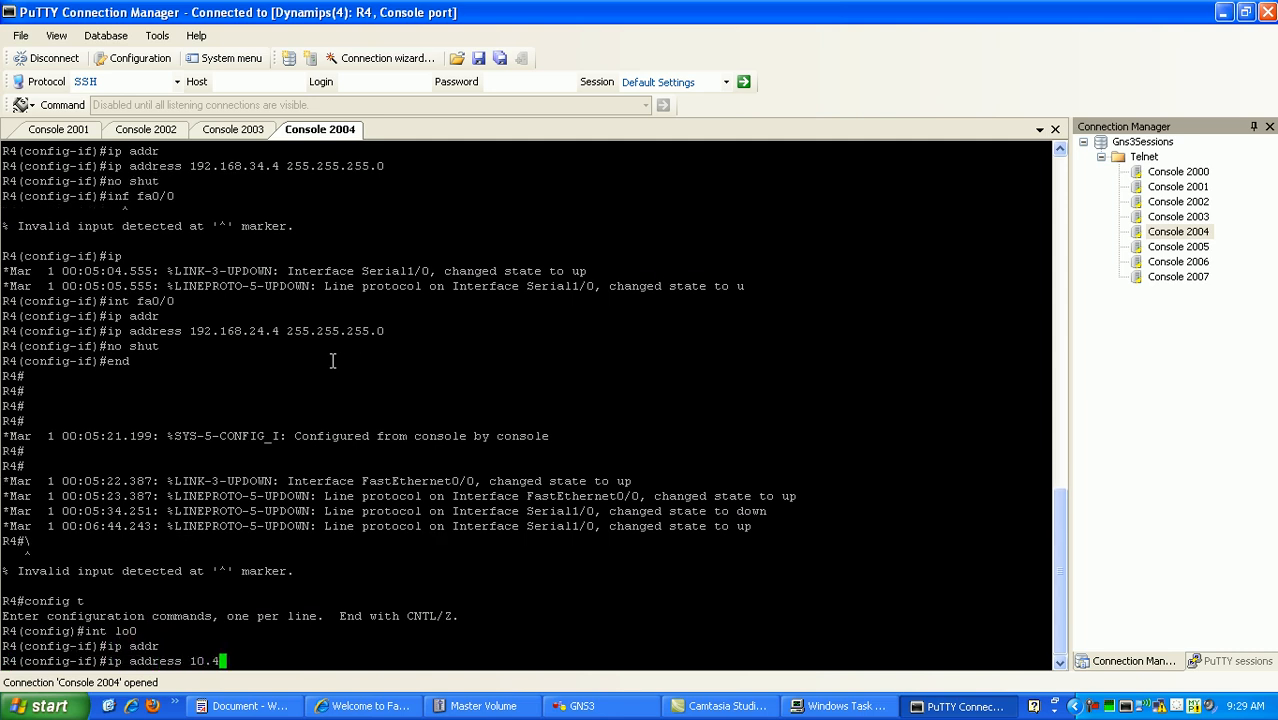
pyautogui.write('.4.4 2')
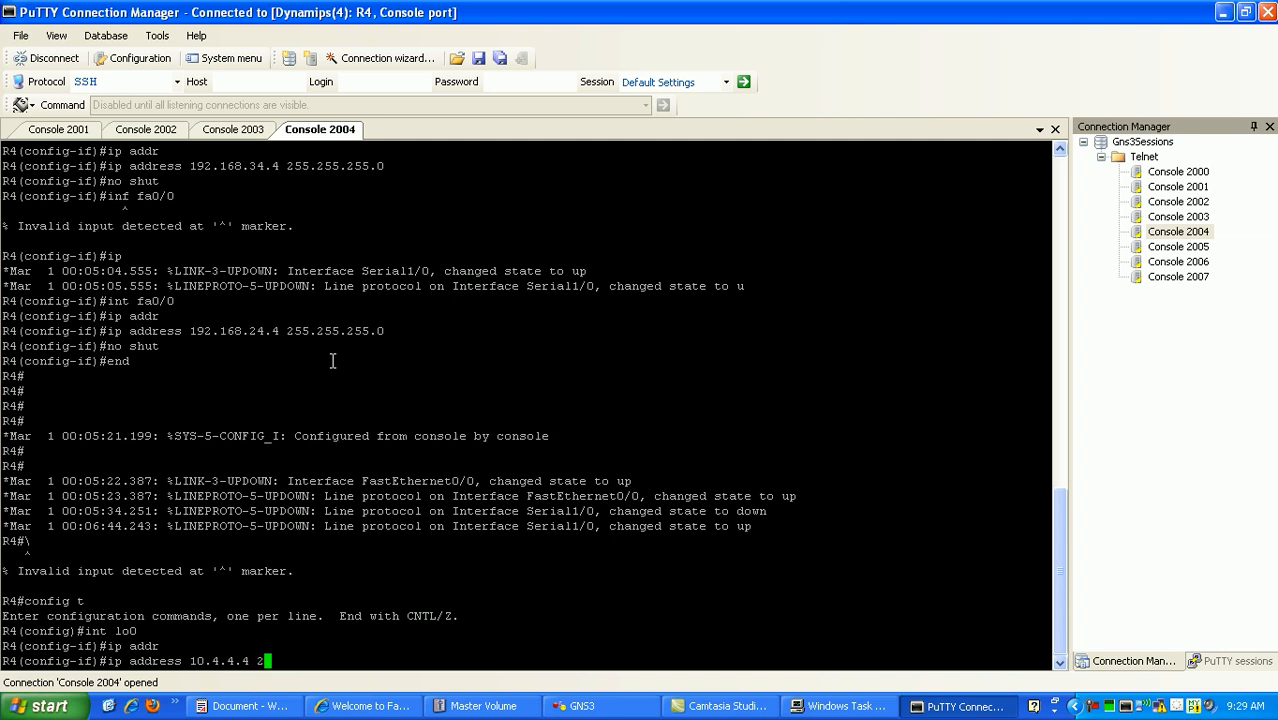
pyautogui.write('55.255.255.0')
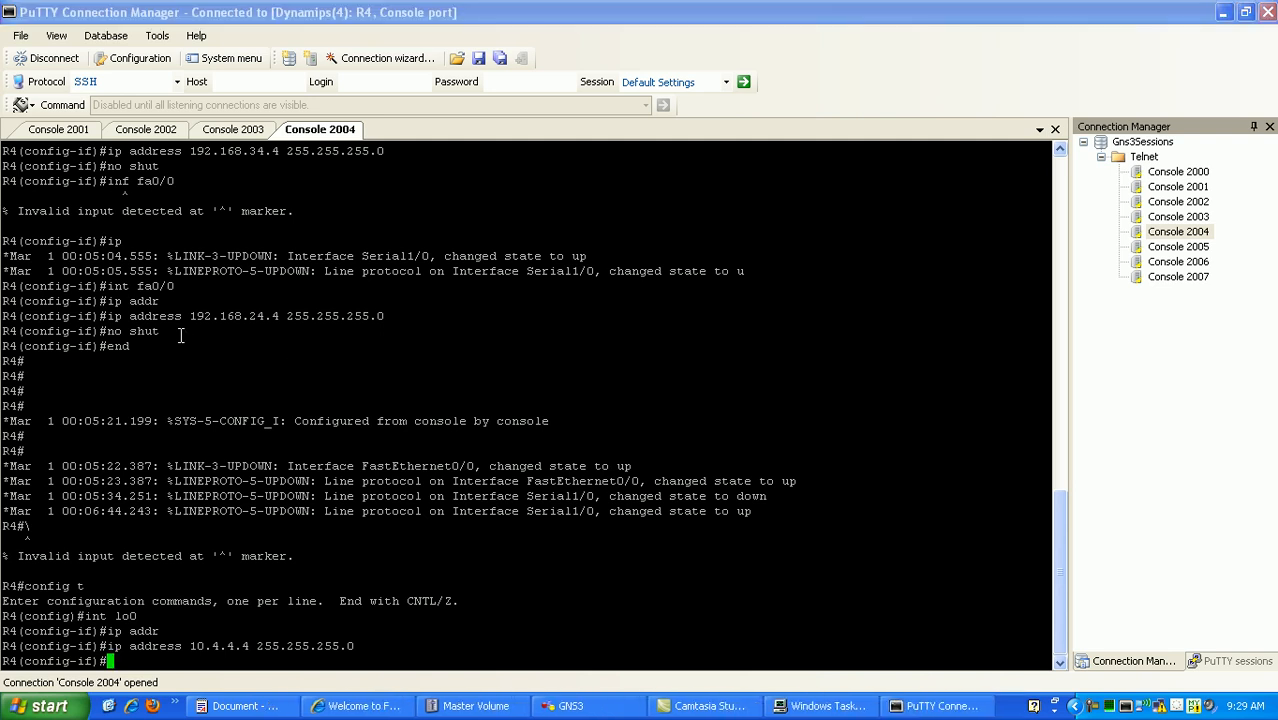
# Set R4 lo1 to 10.44.44.4 255.255.255.0 and exit configuration mode
pyautogui.write('int lo')
pyautogui.write('ip address')
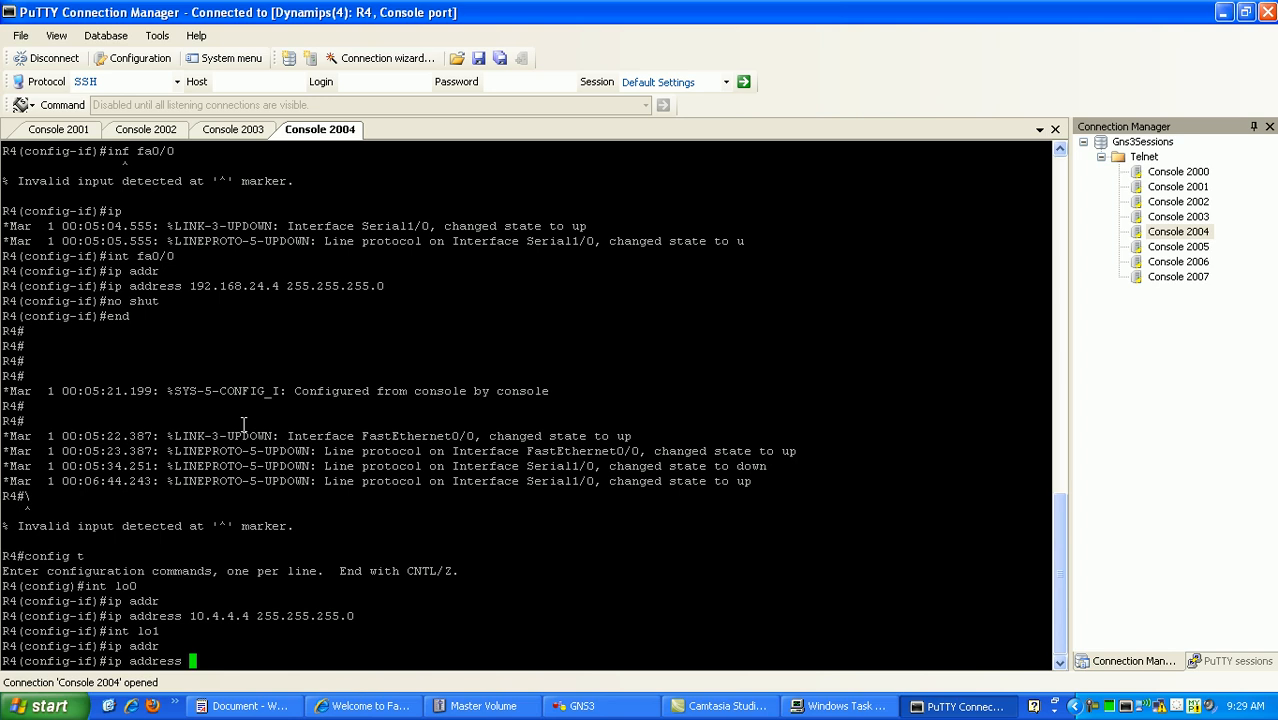
pyautogui.write('10.44.44.4')
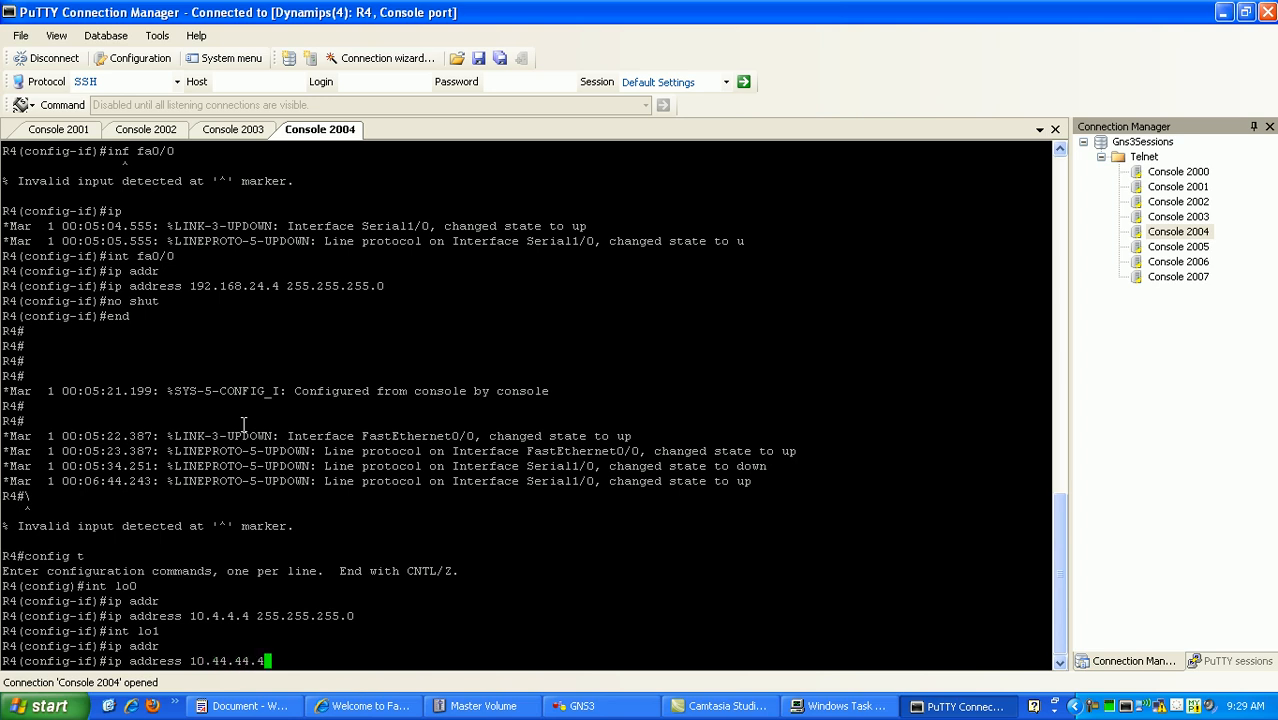
pyautogui.write('255.255.255.0')
pyautogui.write('end')
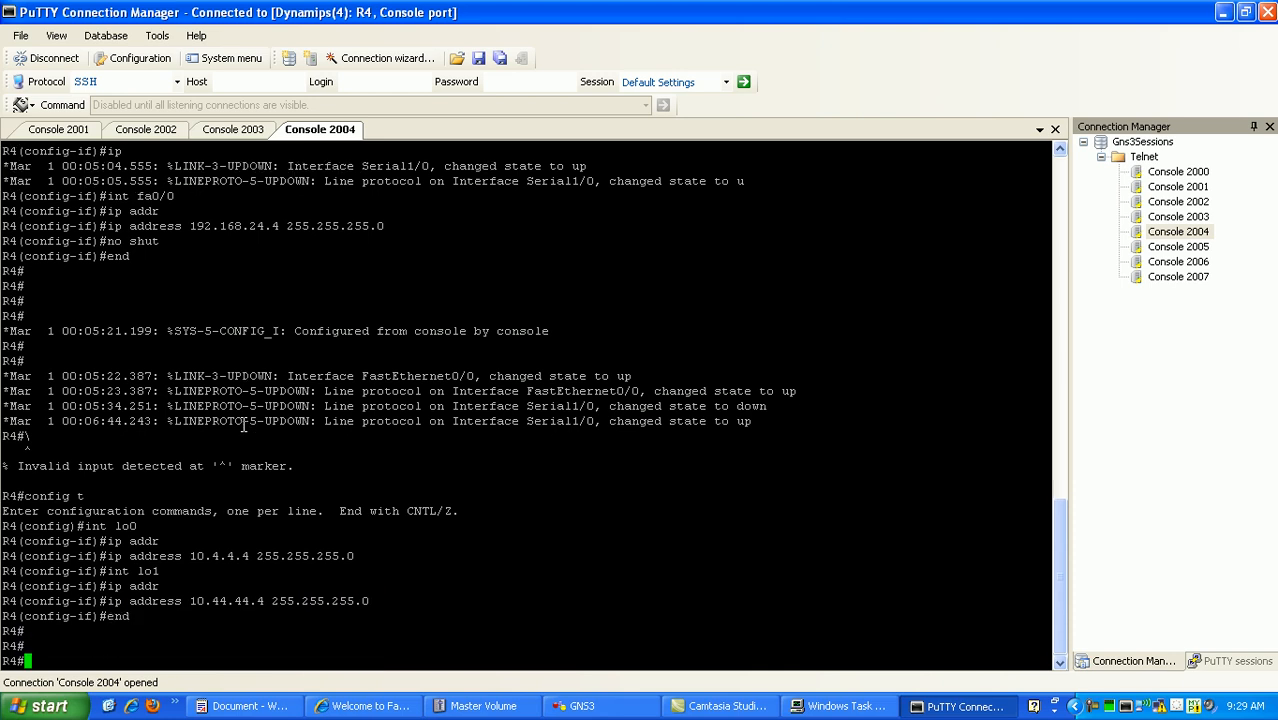
pyautogui.write('show')
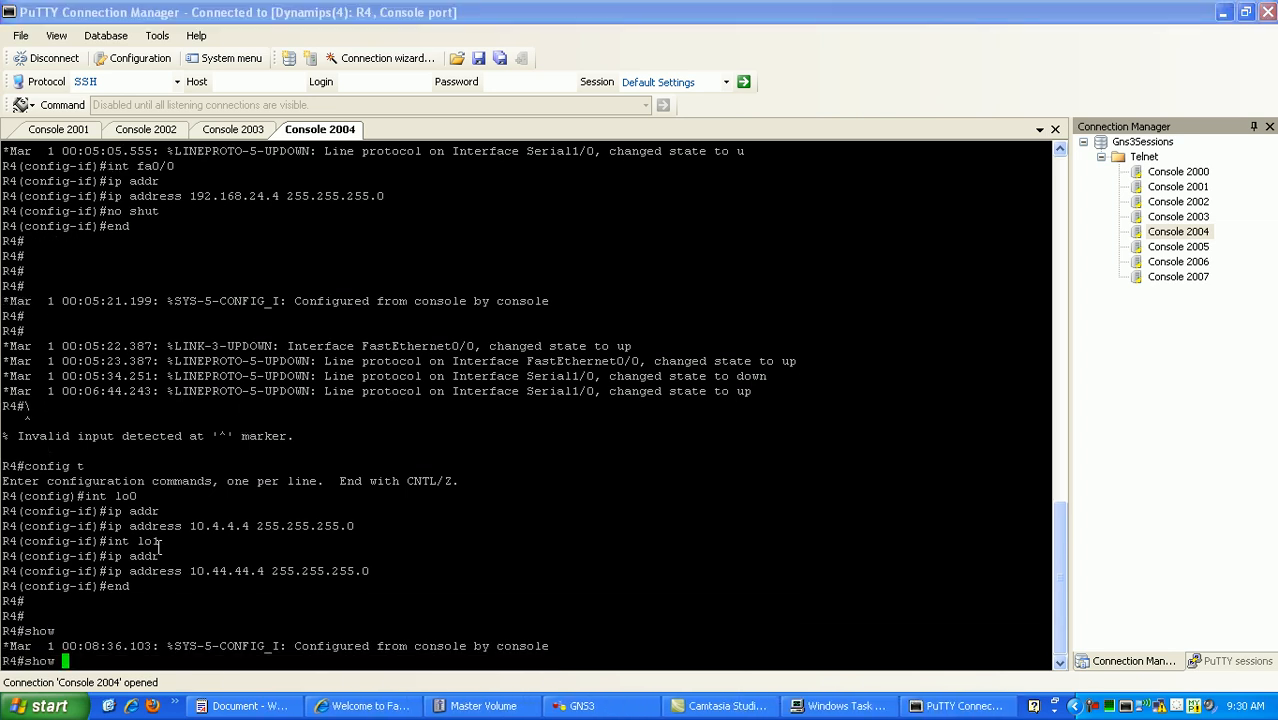
# Run show ip int brief on R4 and ping 192.168.24.2 and 192.168.34.3
pyautogui.write('int bri')
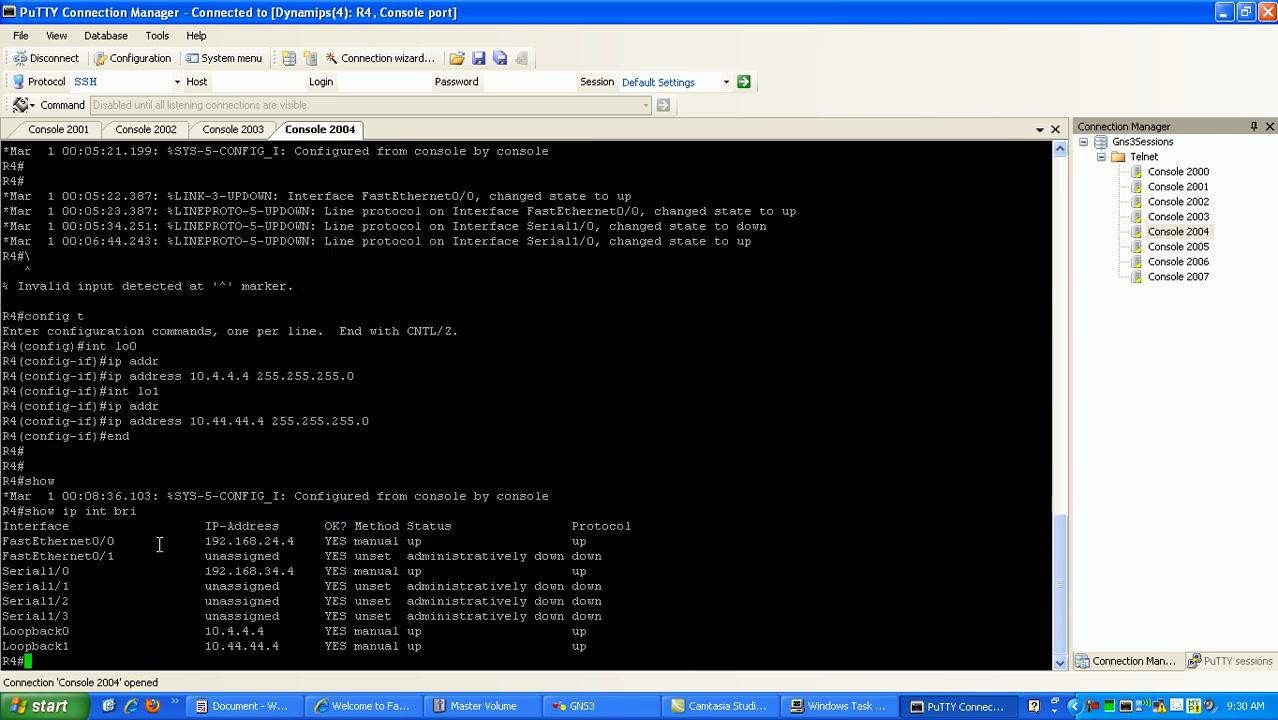
pyautogui.write('ping 192.168.24.')
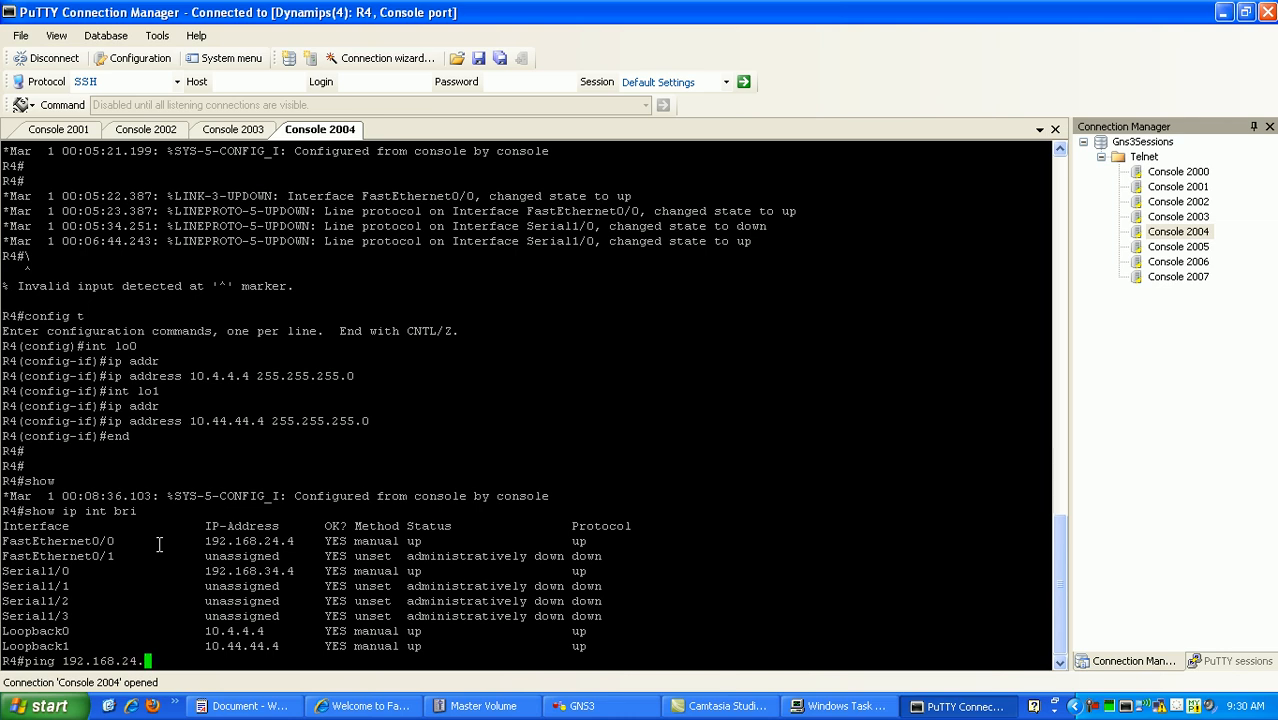
pyautogui.moveTo(240, 545)
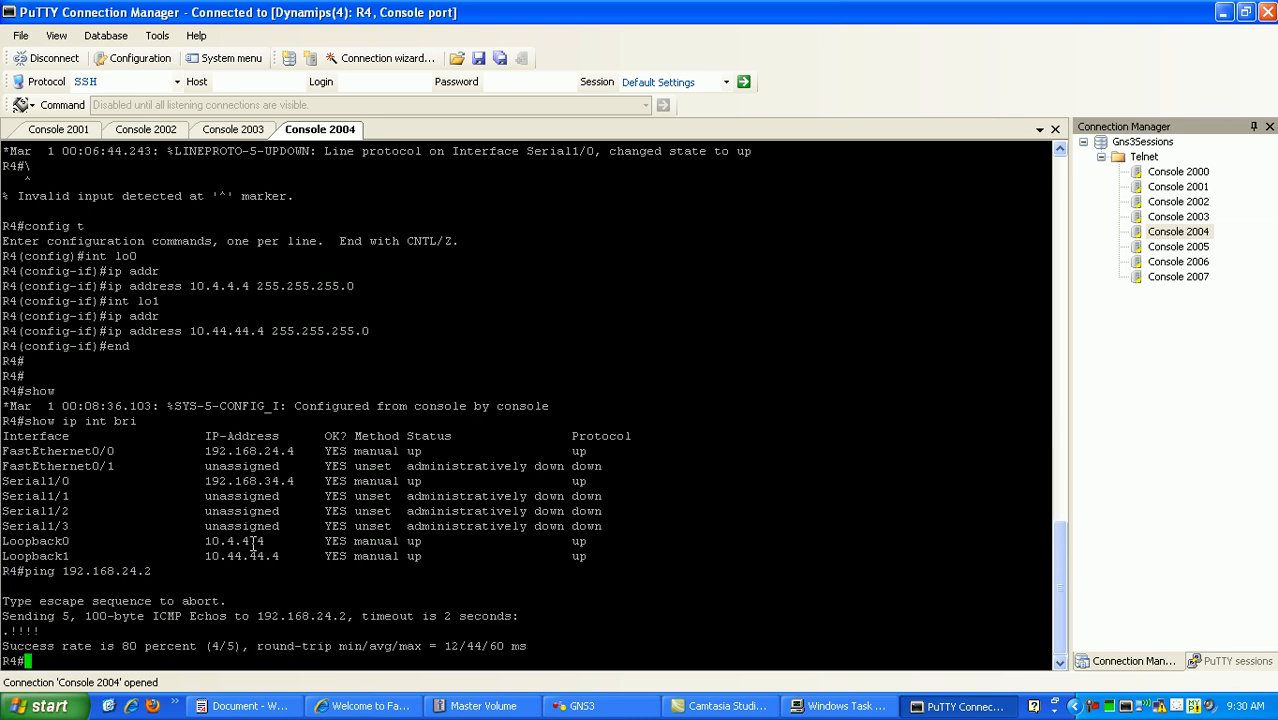
pyautogui.write('ping 192.168.24.2')
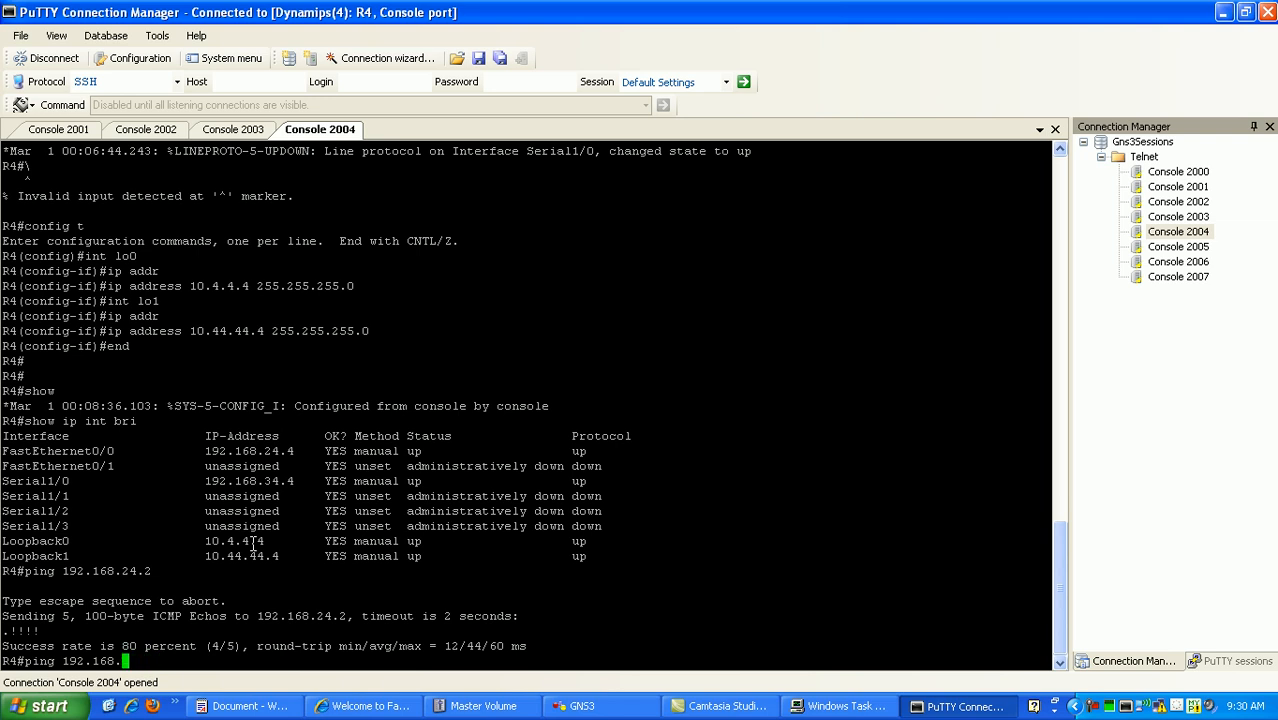
pyautogui.write('34.3')
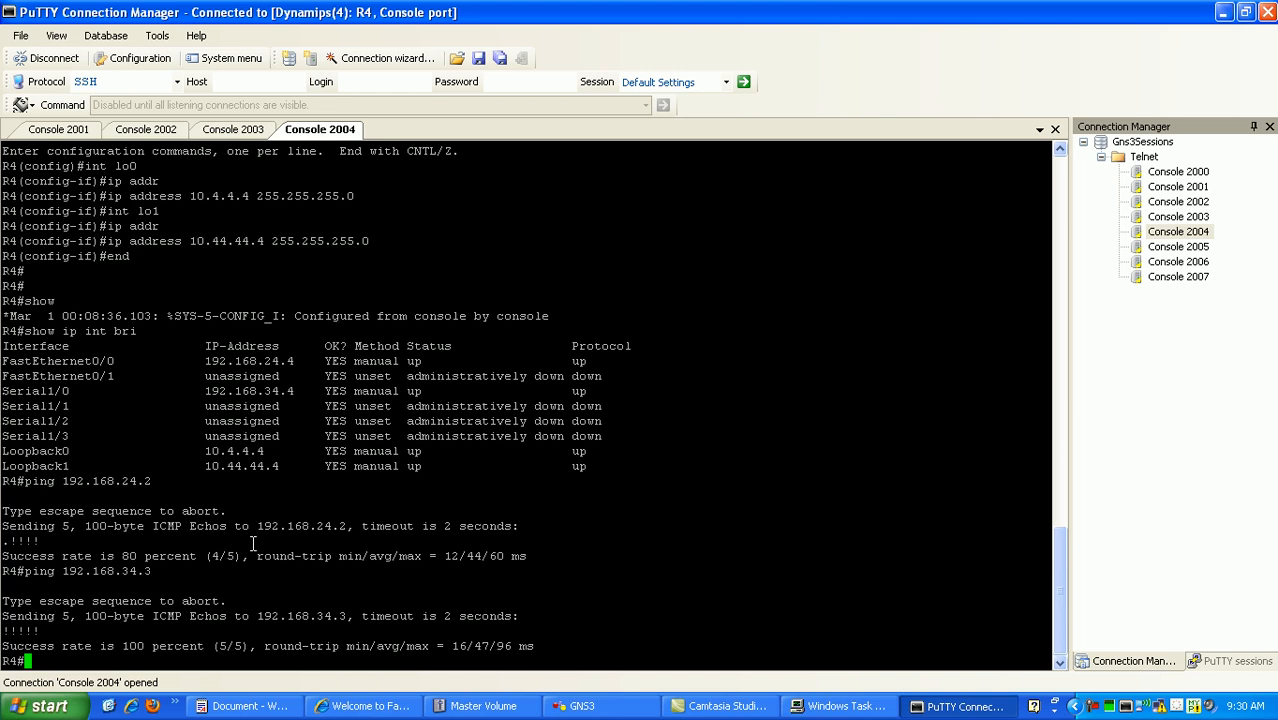
# On R1, run show ip int brief and ping 192.168.12.2 and 192.168.13.3
pyautogui.click(58, 129)
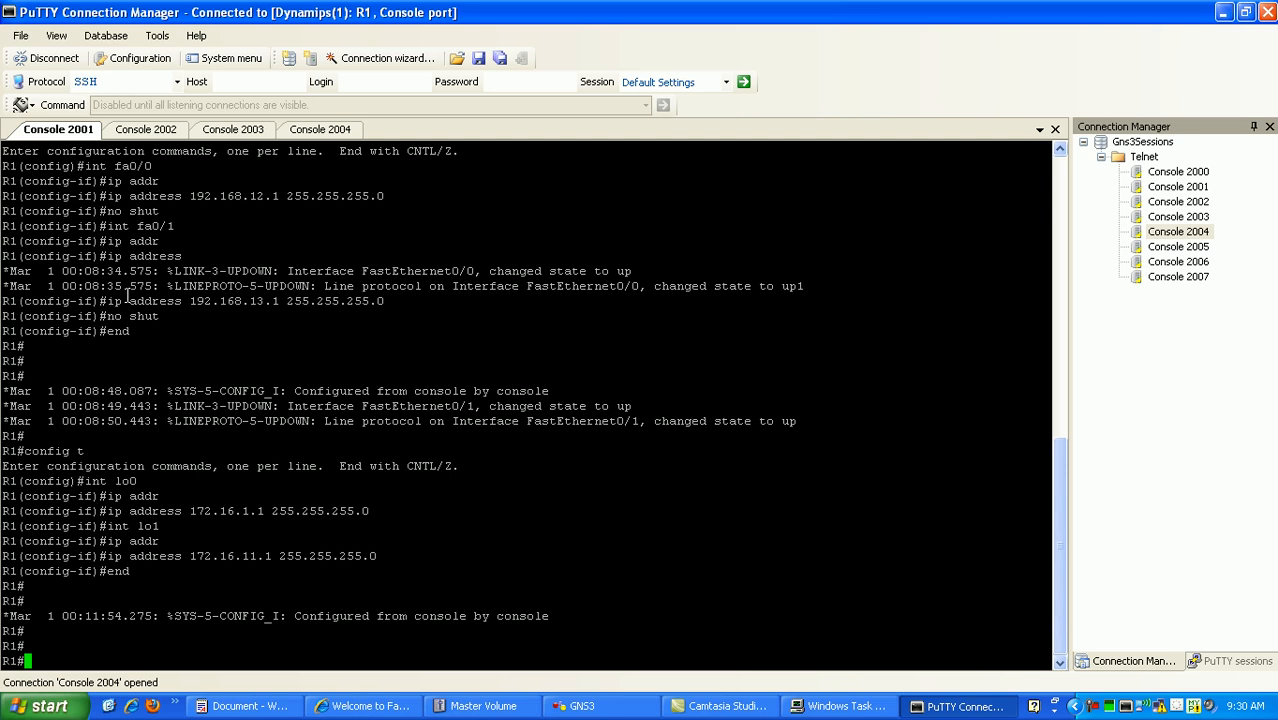
pyautogui.write('show ip int bri')
pyautogui.write('ping 192.168')
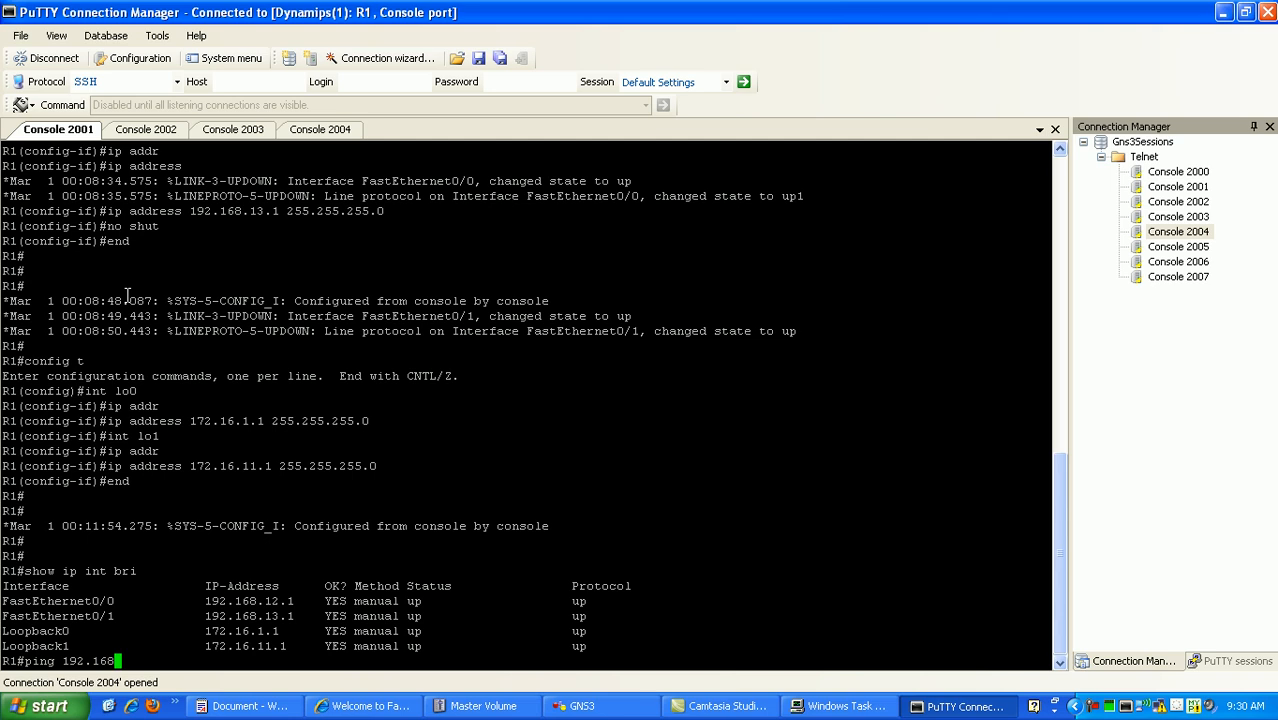
pyautogui.write('.12.2')
pyautogui.write('ping')
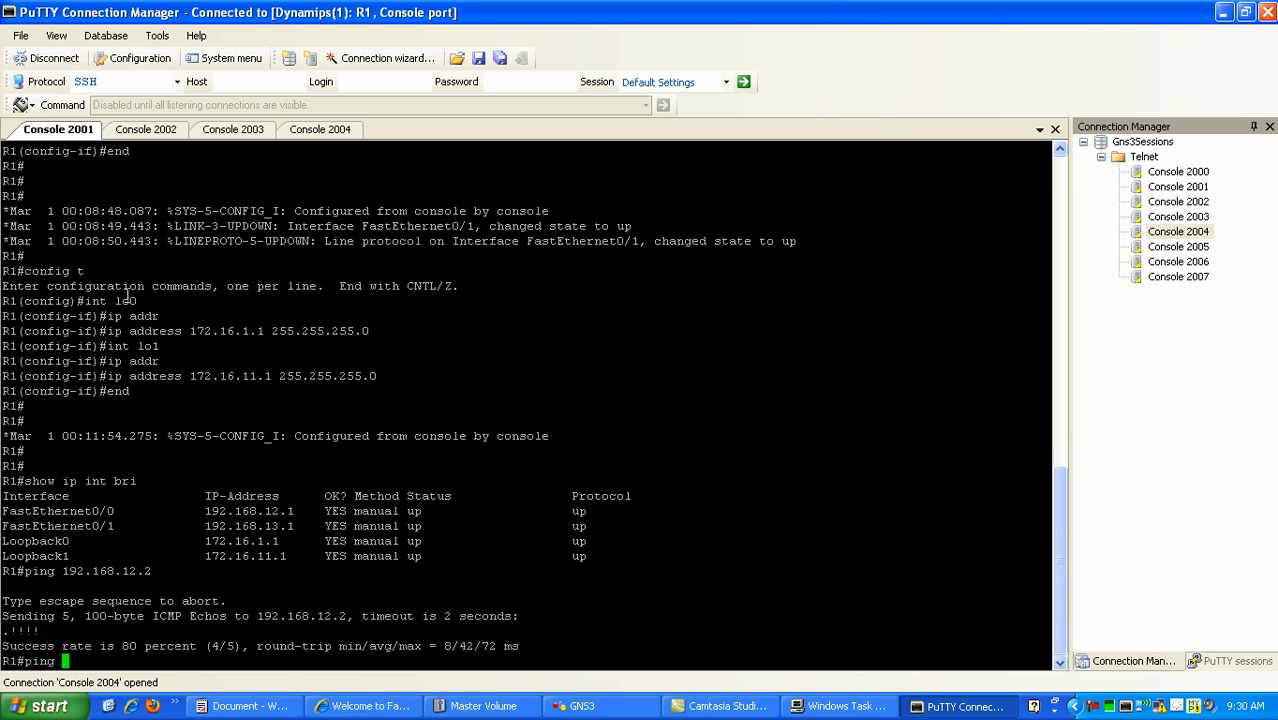
pyautogui.write('192.168.13')
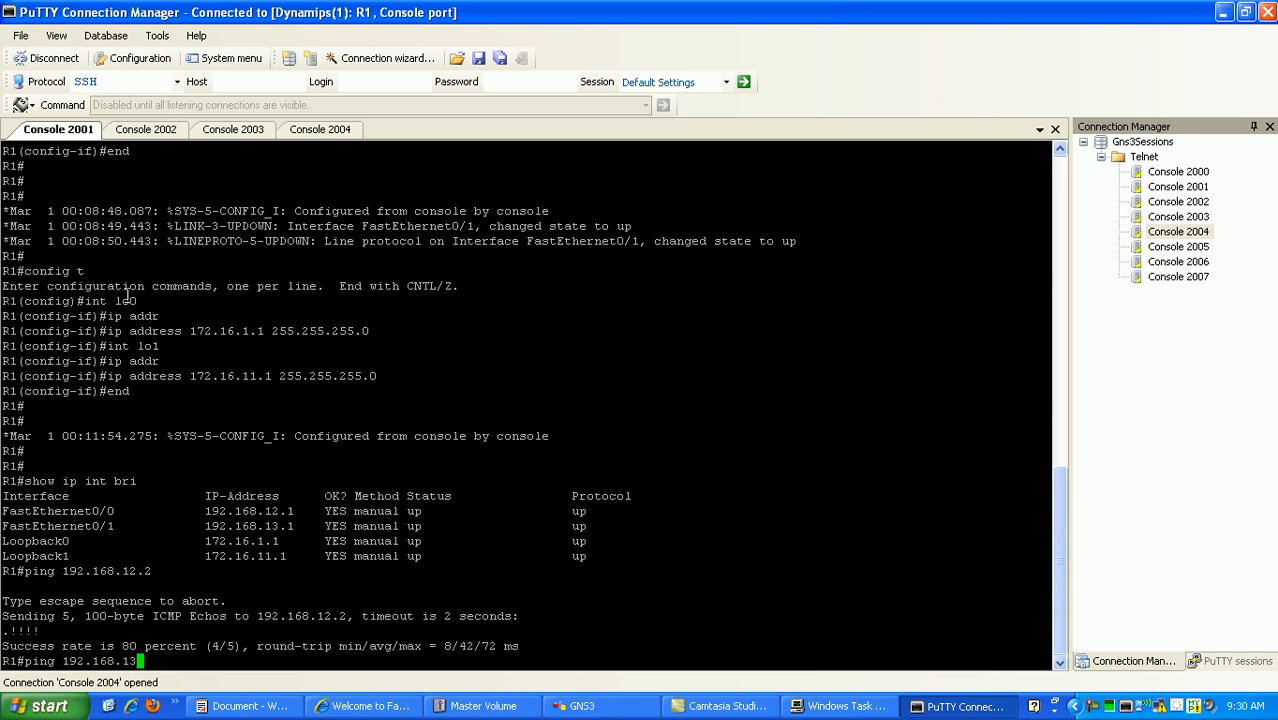
pyautogui.write('3')
pyautogui.write('config t')
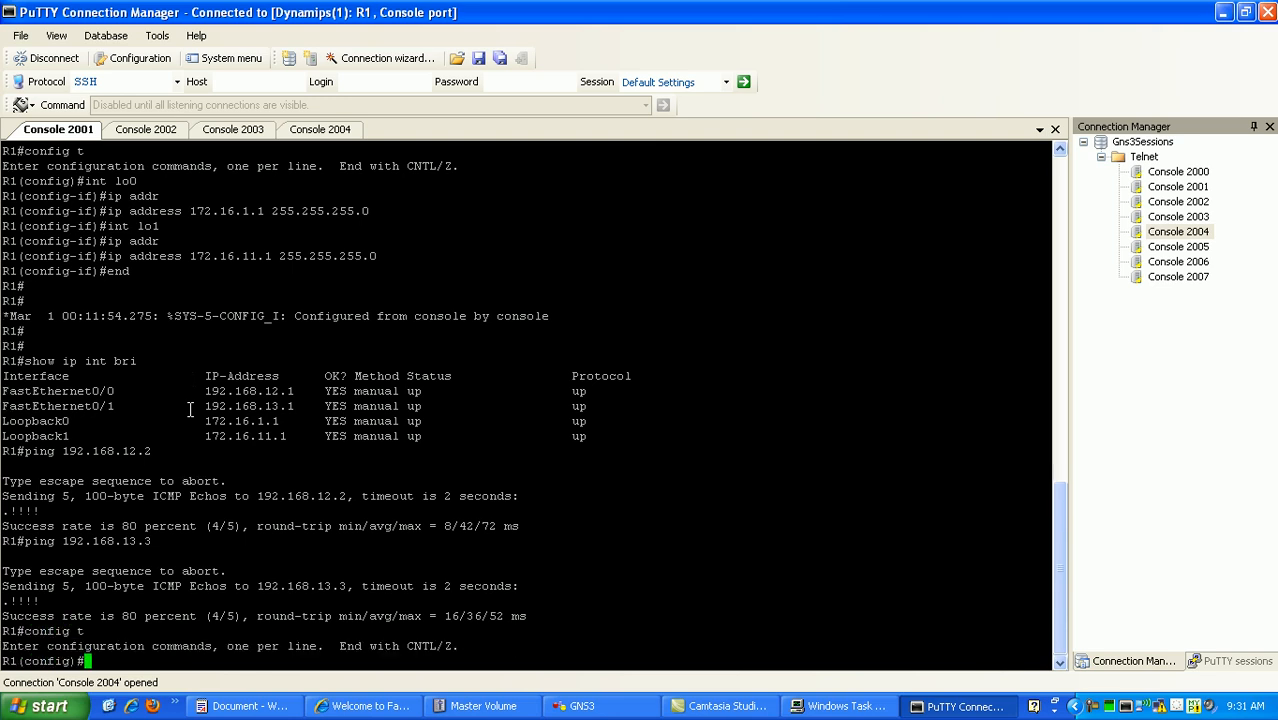
# Enter router eigrp 1 on R1 and list the router configuration commands with ?
pyautogui.write('router eigrp')
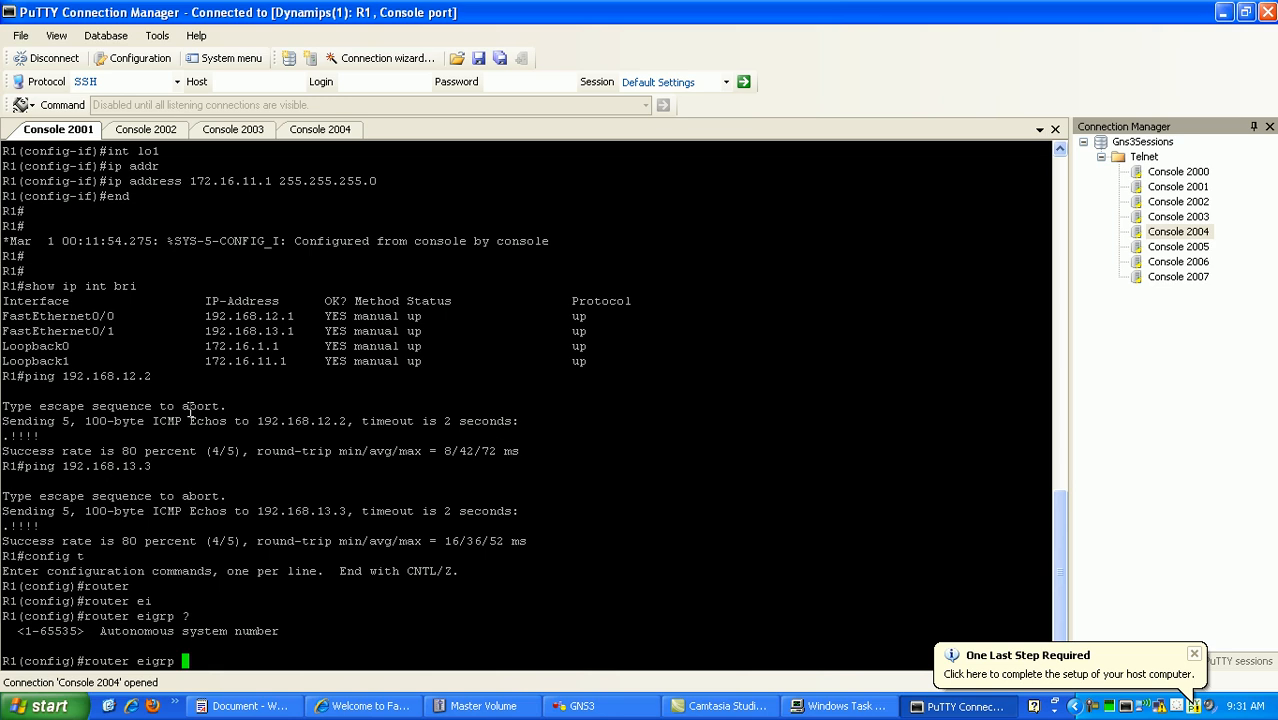
pyautogui.moveTo(1195, 650)
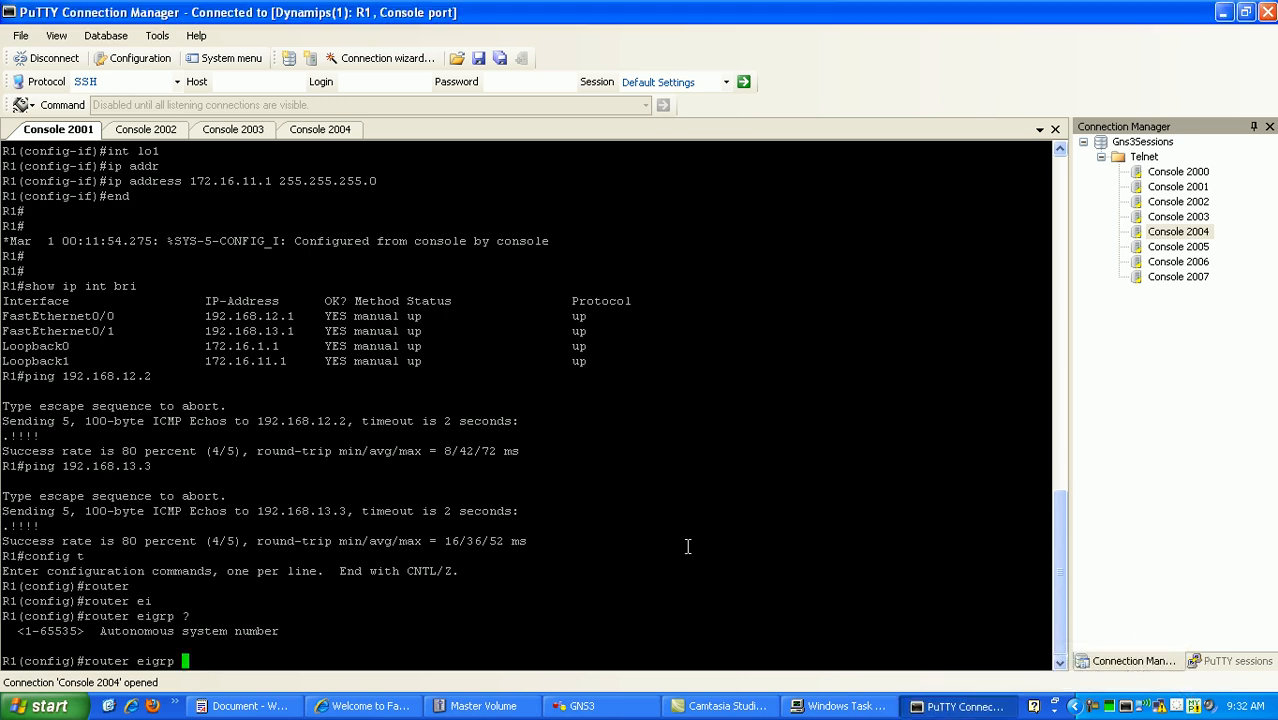
pyautogui.write('1')
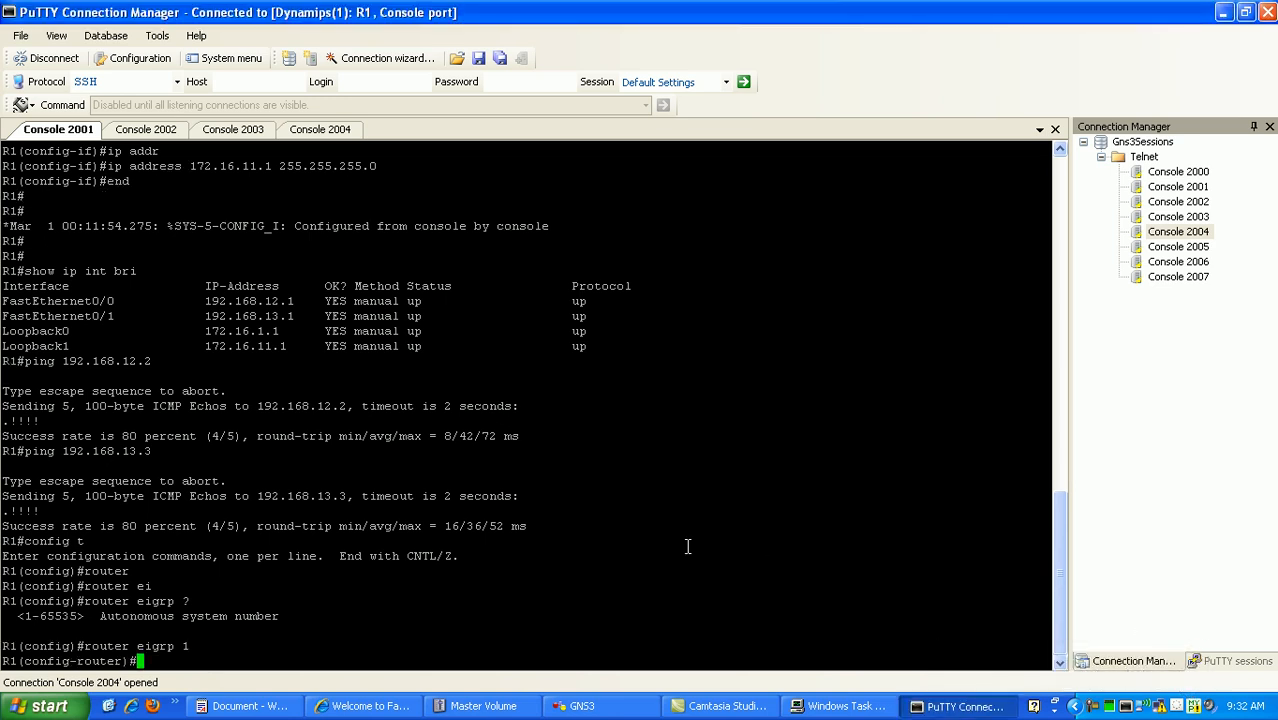
pyautogui.write('?')
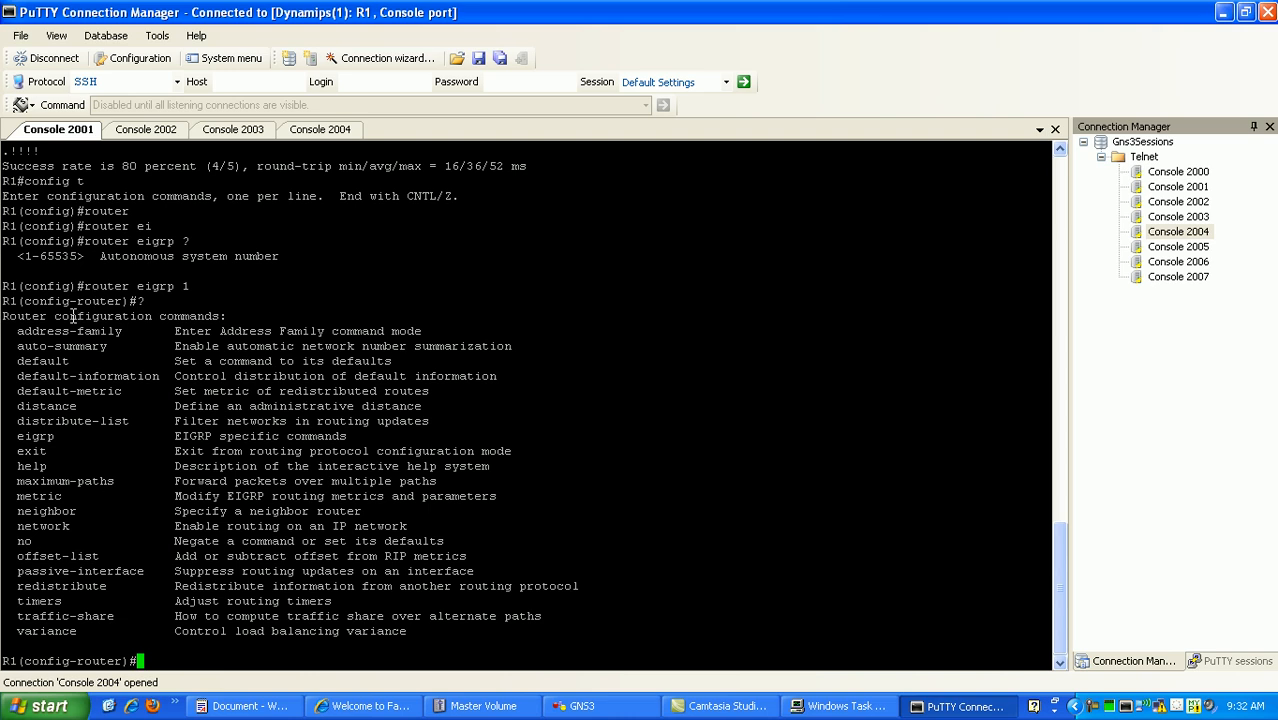
pyautogui.moveTo(130, 388)
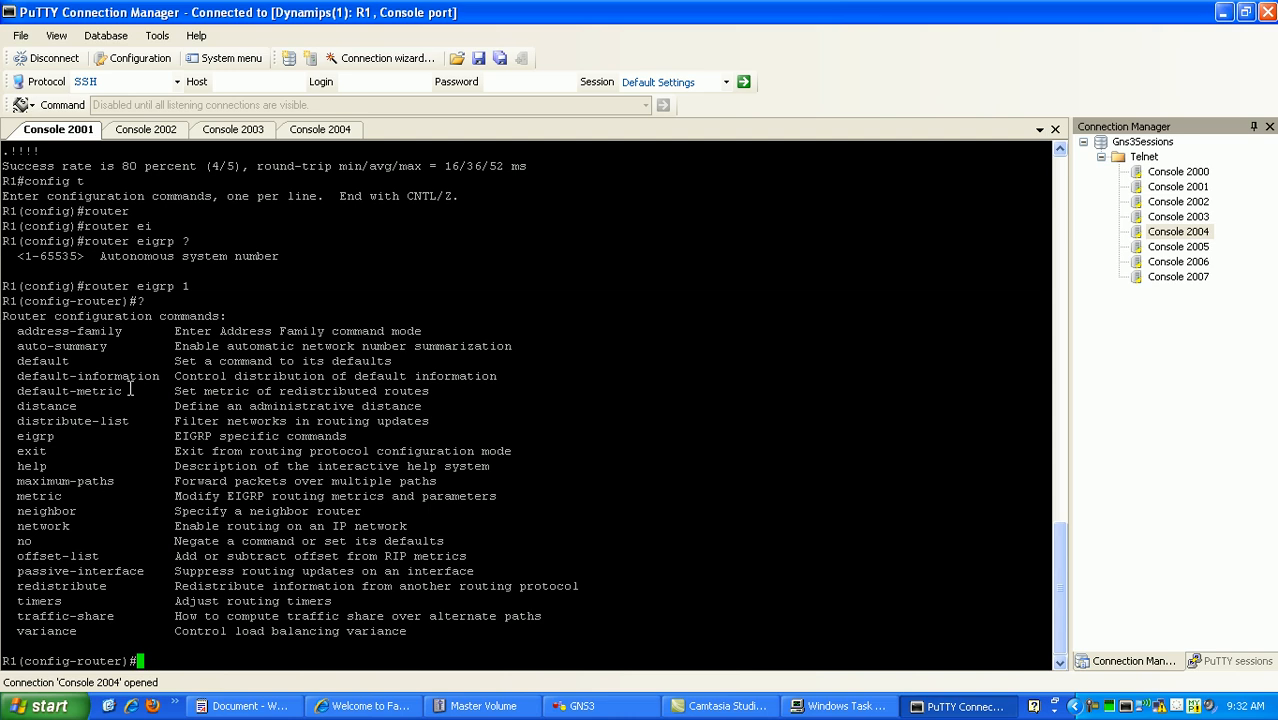
# Add network 0.0.0.0 to R1's EIGRP 1 process, checking options with ?
pyautogui.write('network')
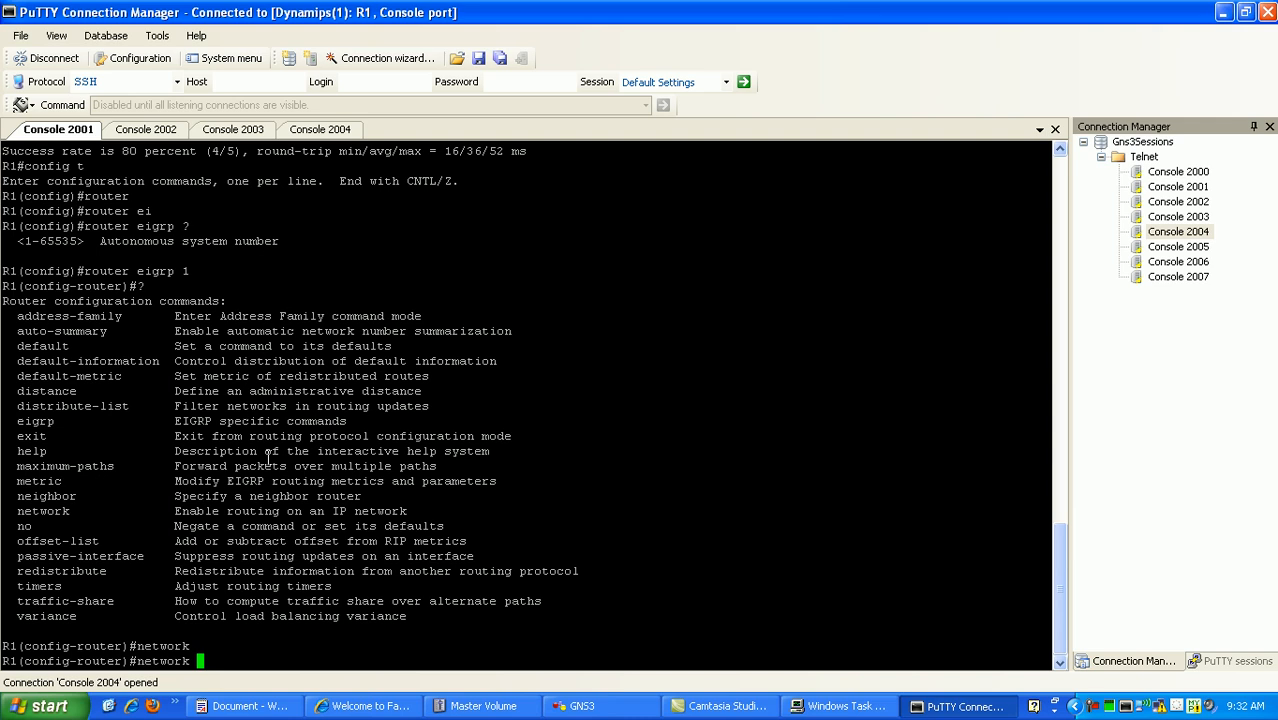
pyautogui.write('0.')
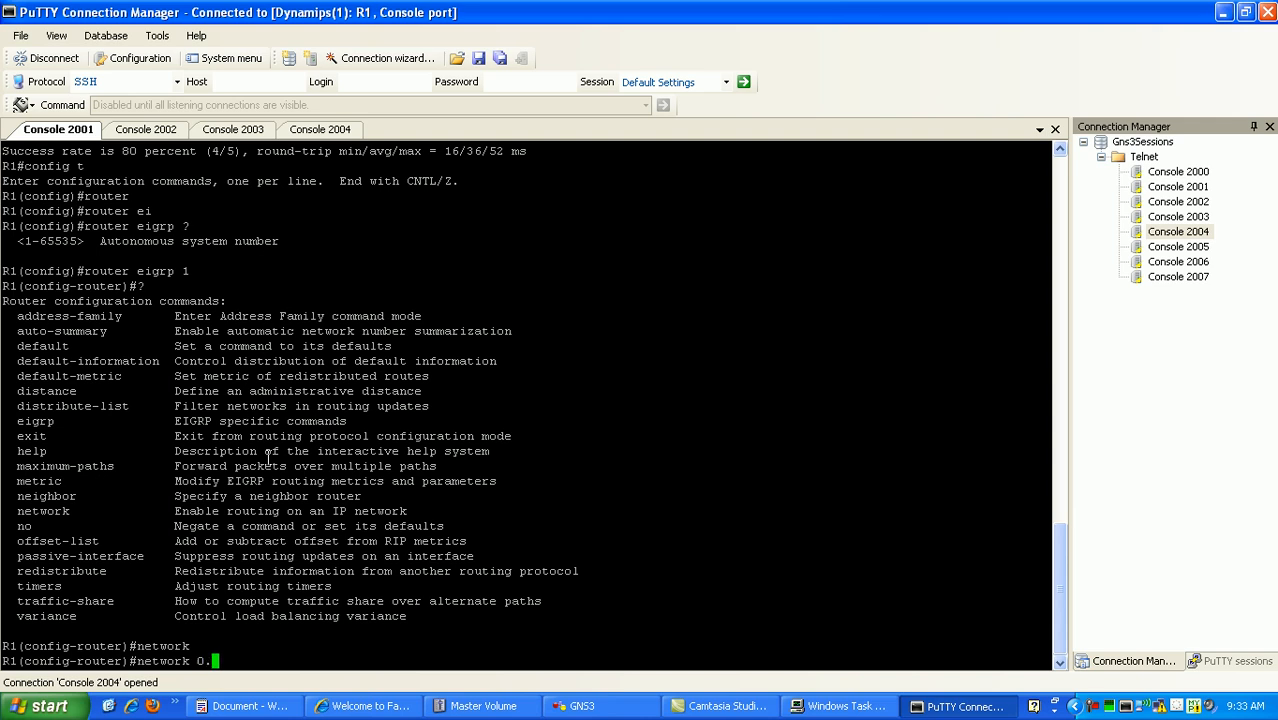
pyautogui.write('0.0.0')
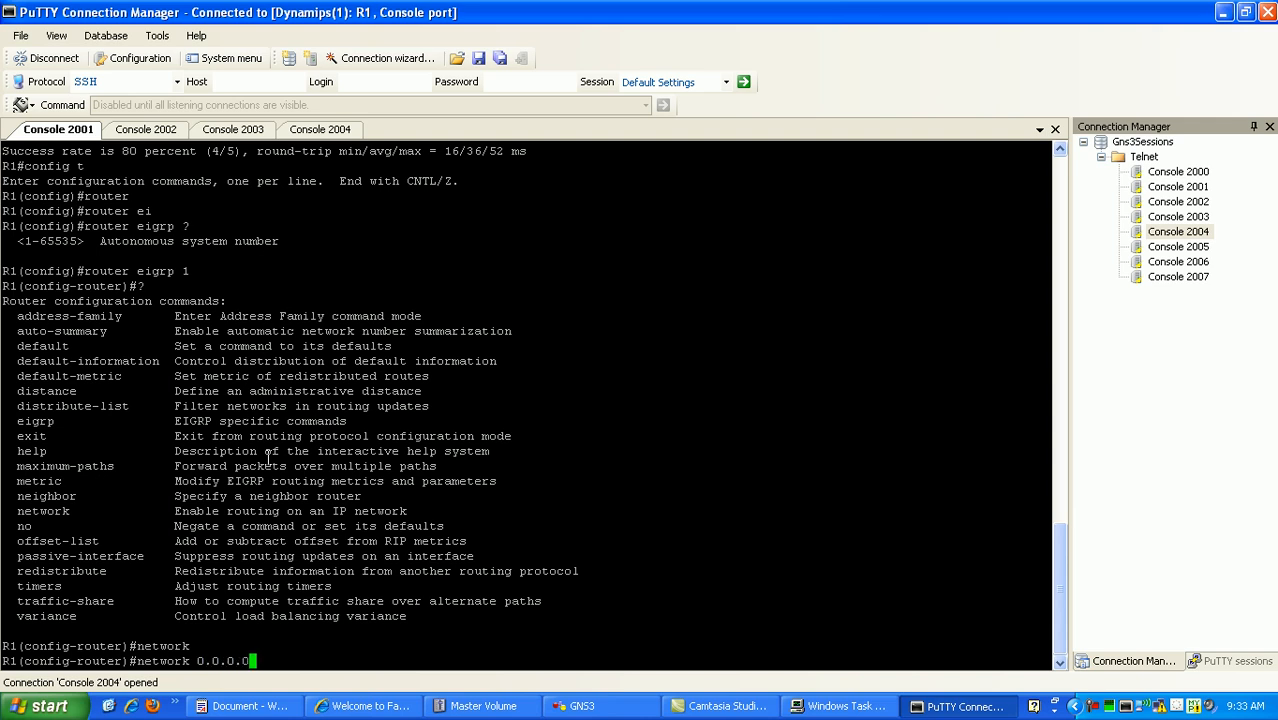
pyautogui.write('?')
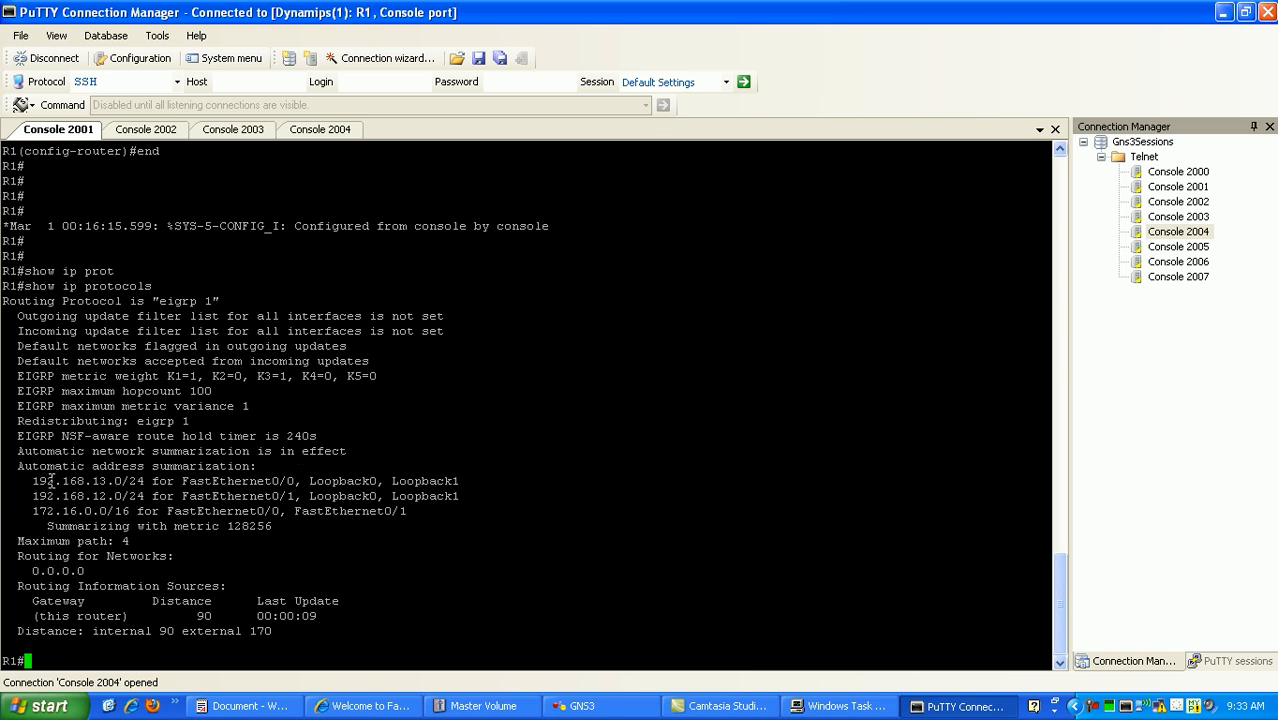
# Highlight the automatic address summarization line in R1's show ip protocols output
pyautogui.moveTo(17, 466); pyautogui.dragTo(256, 466)
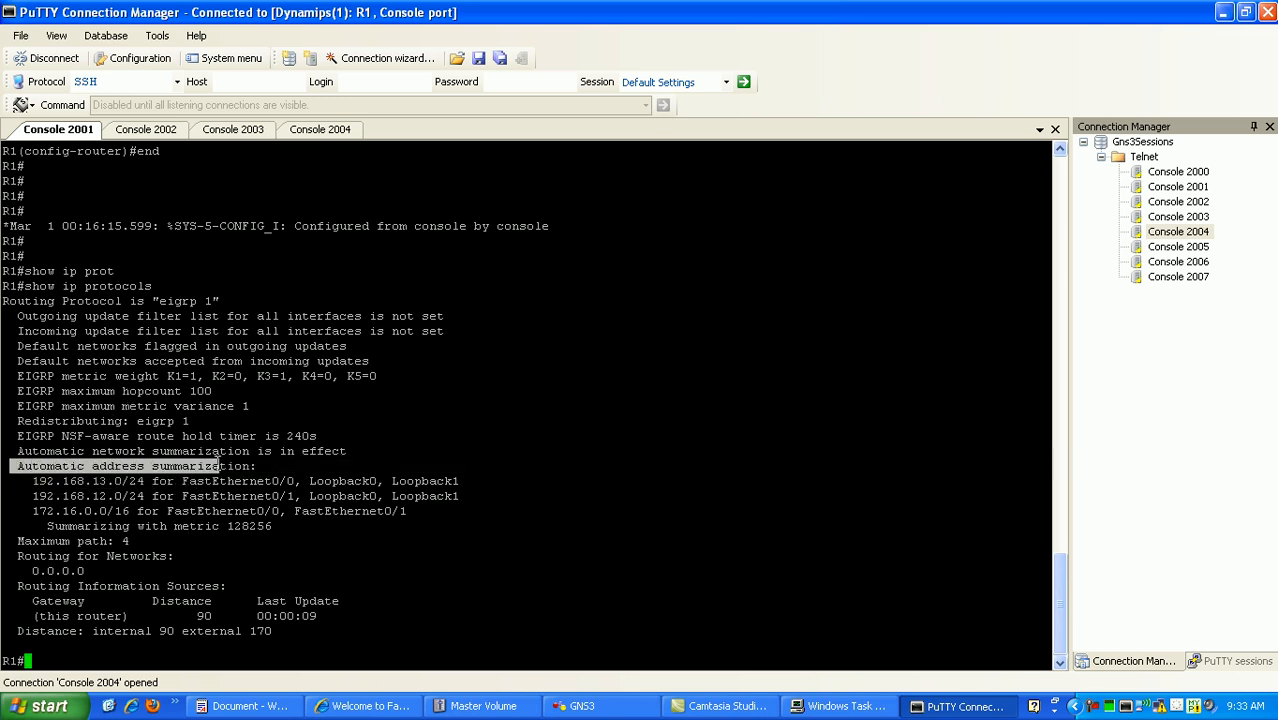